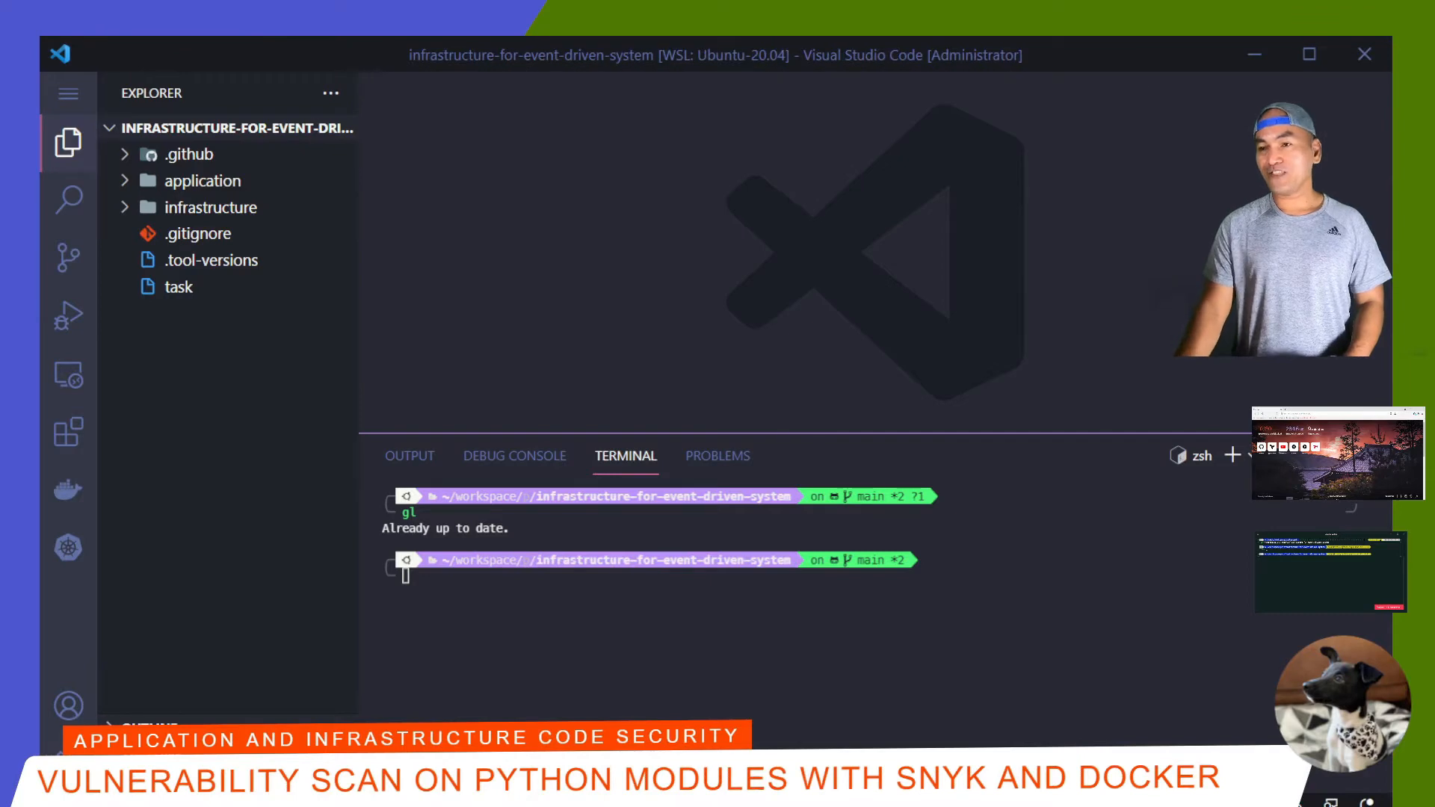
- Create the task/snyk-python-scan-docker branch and bring up the task notes with the Snyk TODOs
text(gcb task/snyk-python-scan-docker)
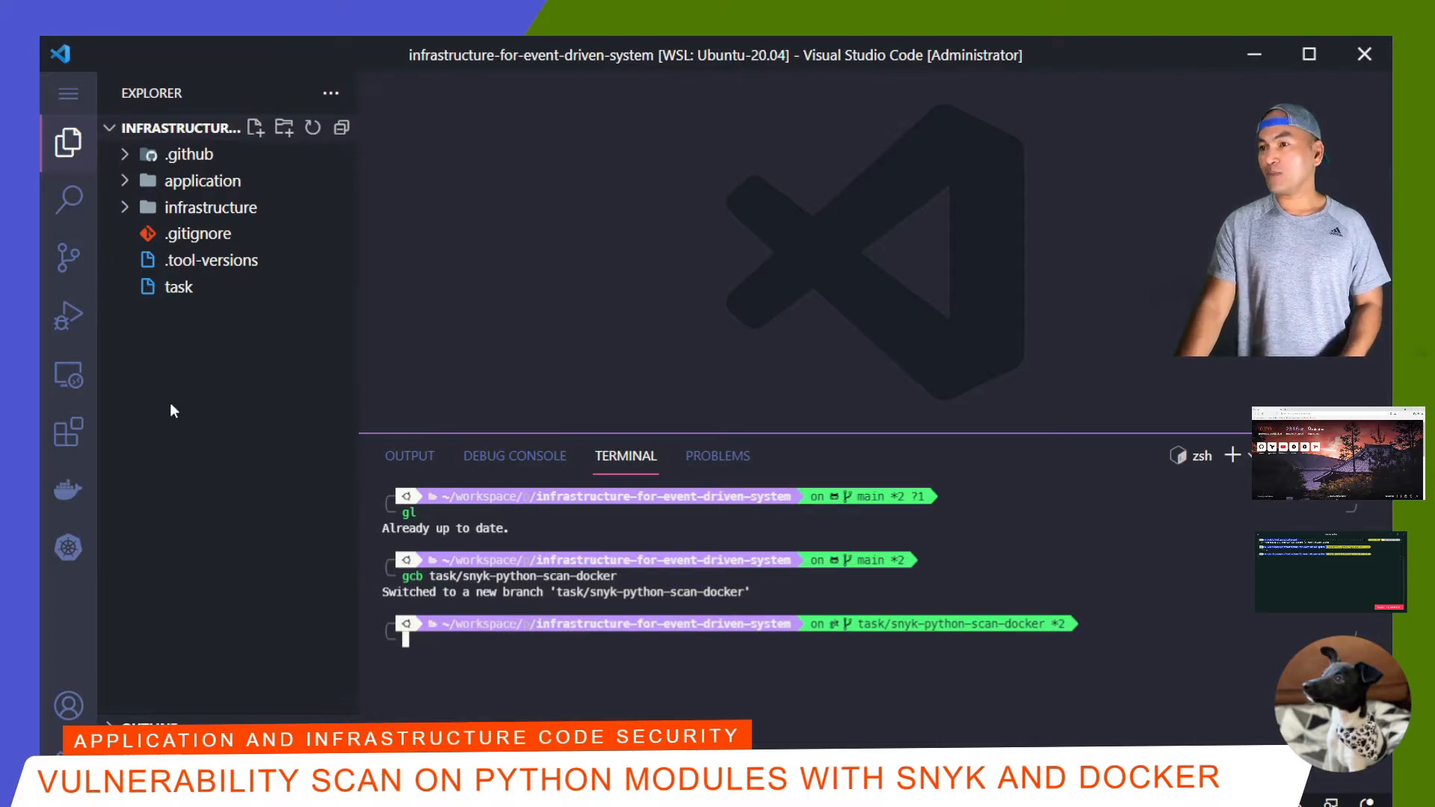
click(178, 287)
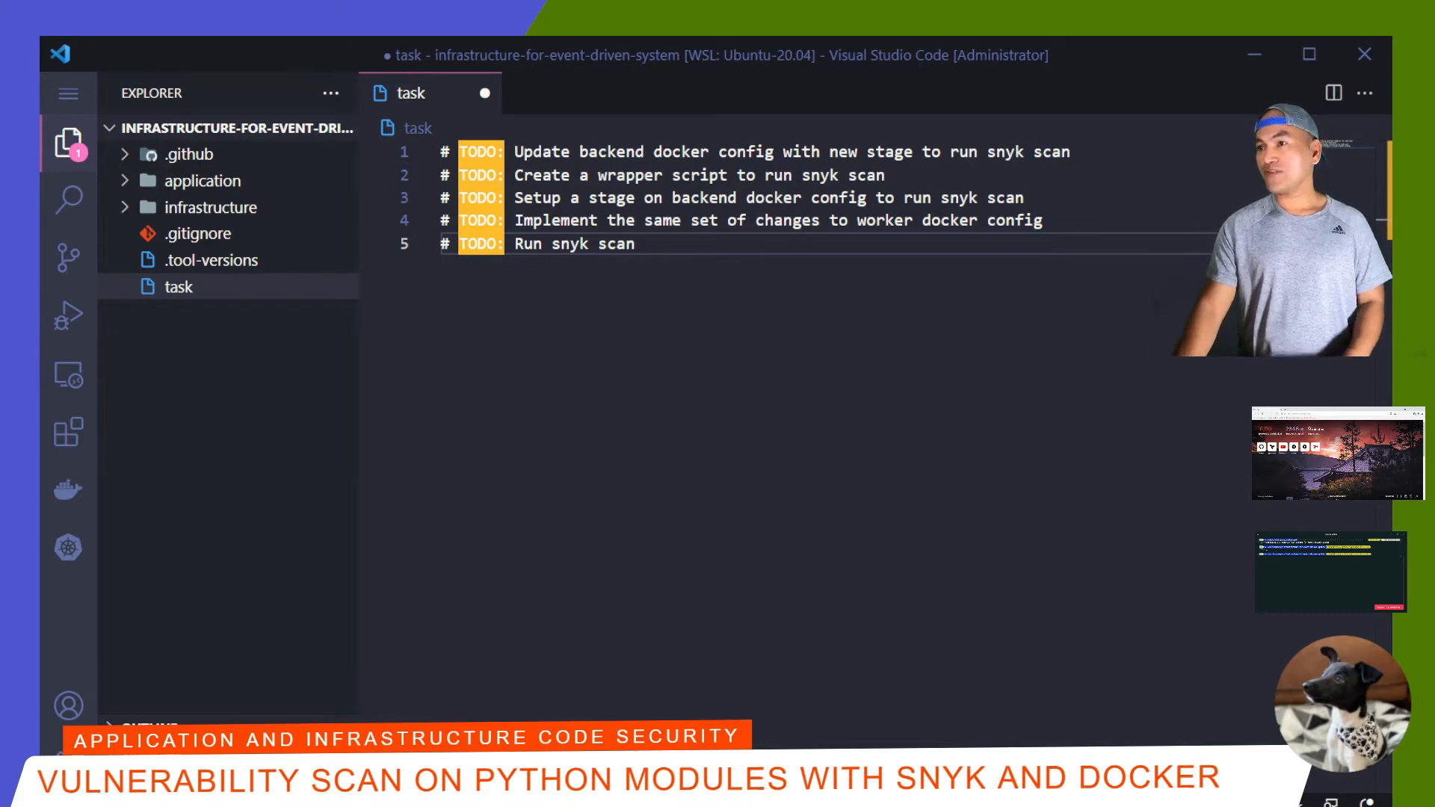
- Start a Snyk scan stage in backend.Dockerfile: FROM snyk/snyk:python AS scan with ARG and ENV SNYK_TOKEN
click(239, 367)
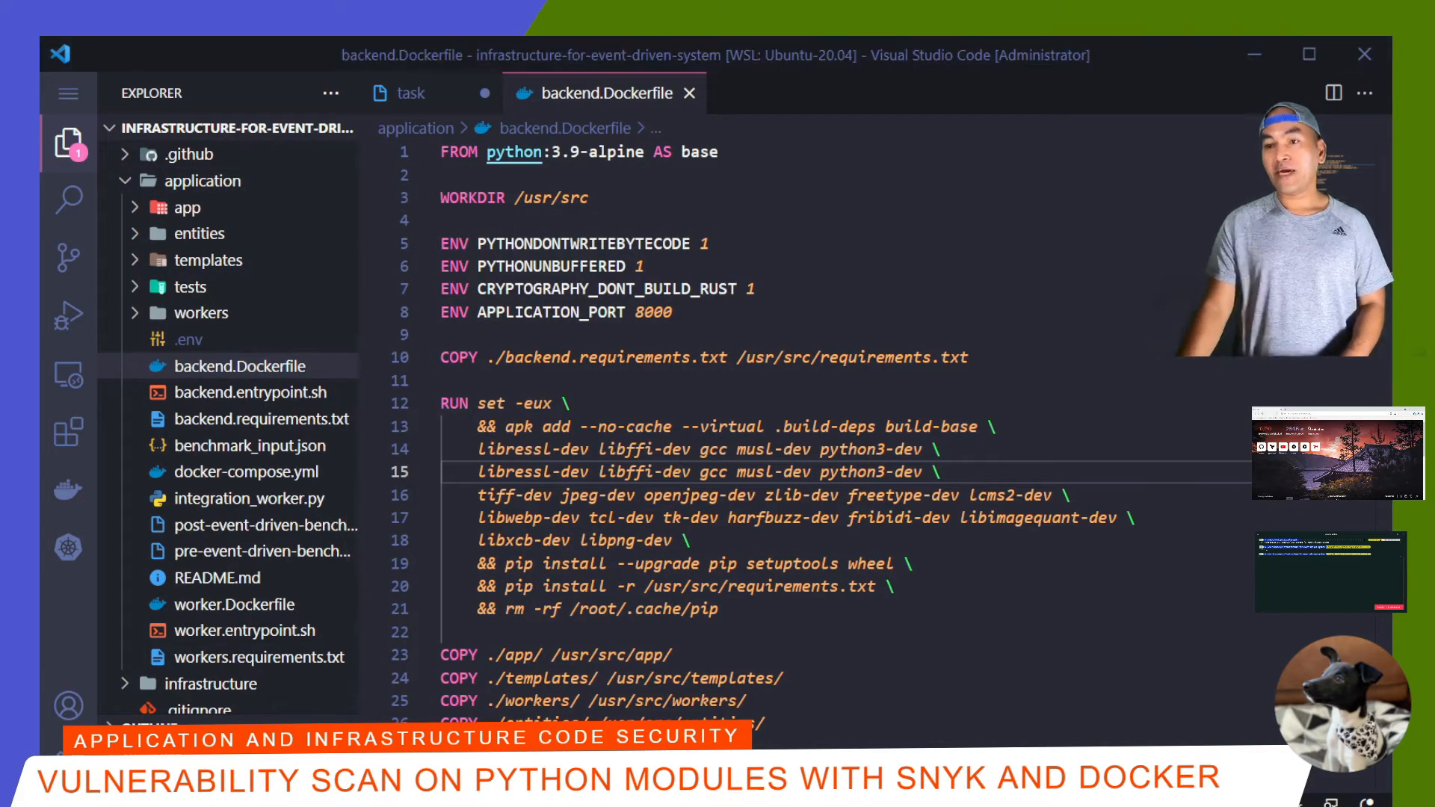
click(646, 655)
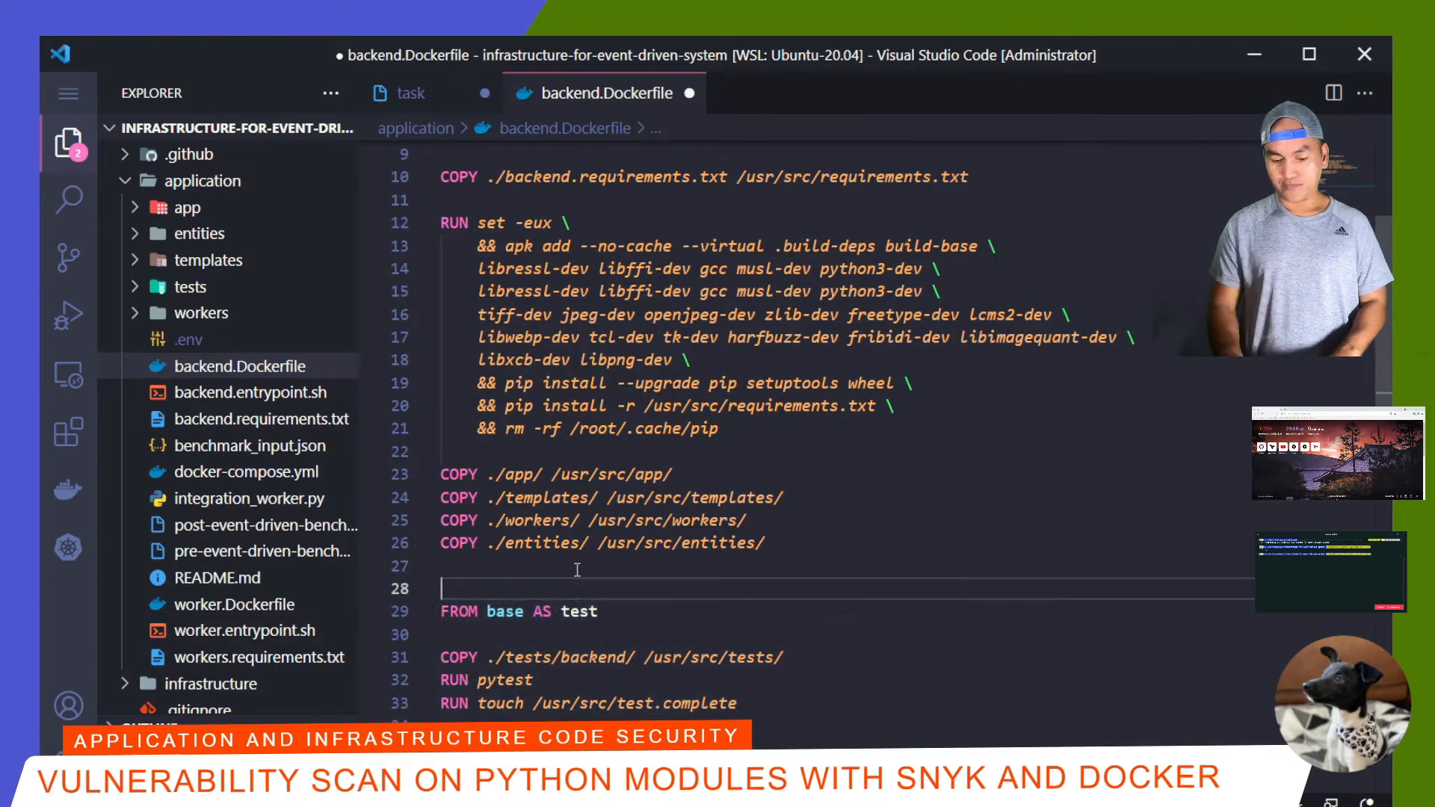
text(FROM snyk/snyk:python AS scan)
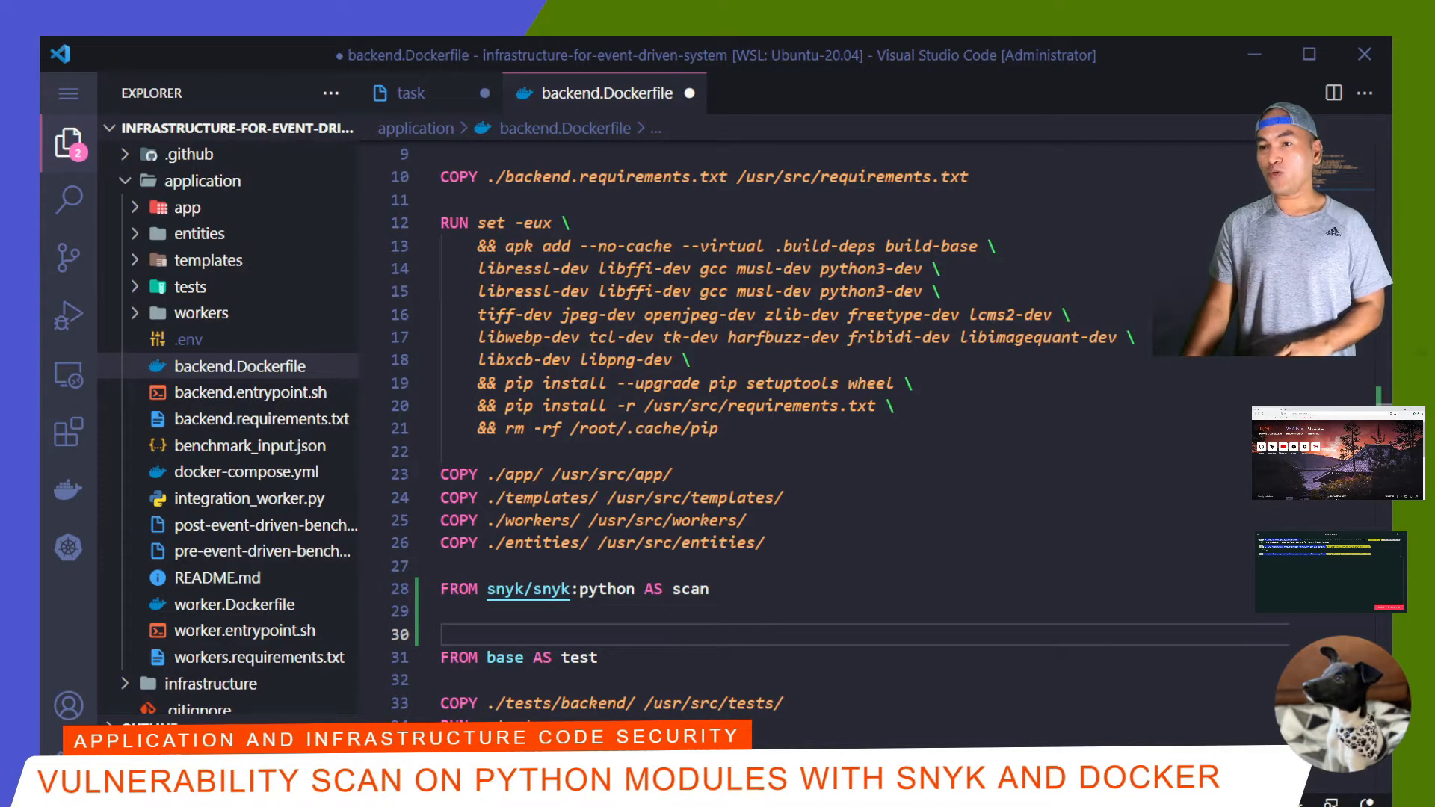
text(ARG SNYK_)
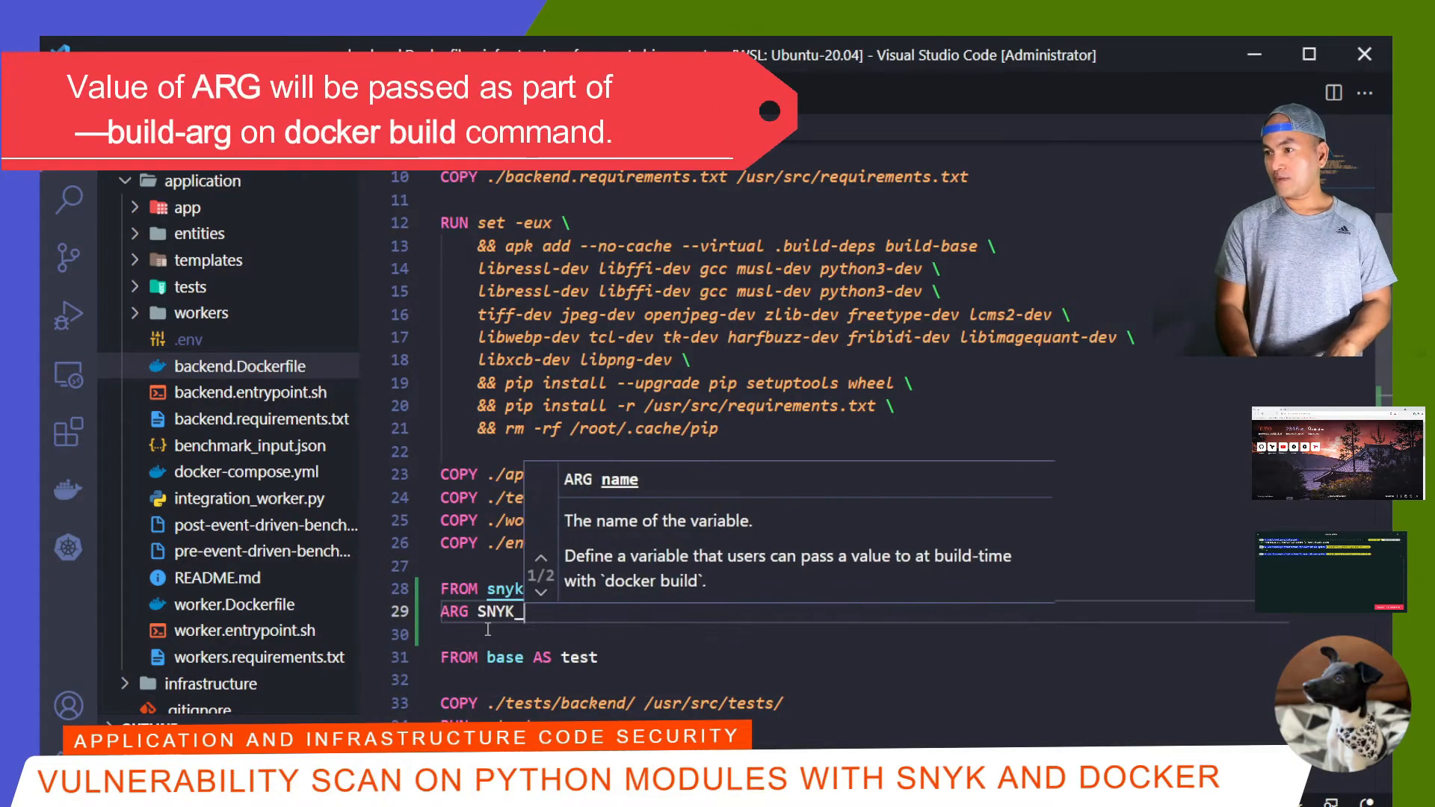
text(TOKEN)
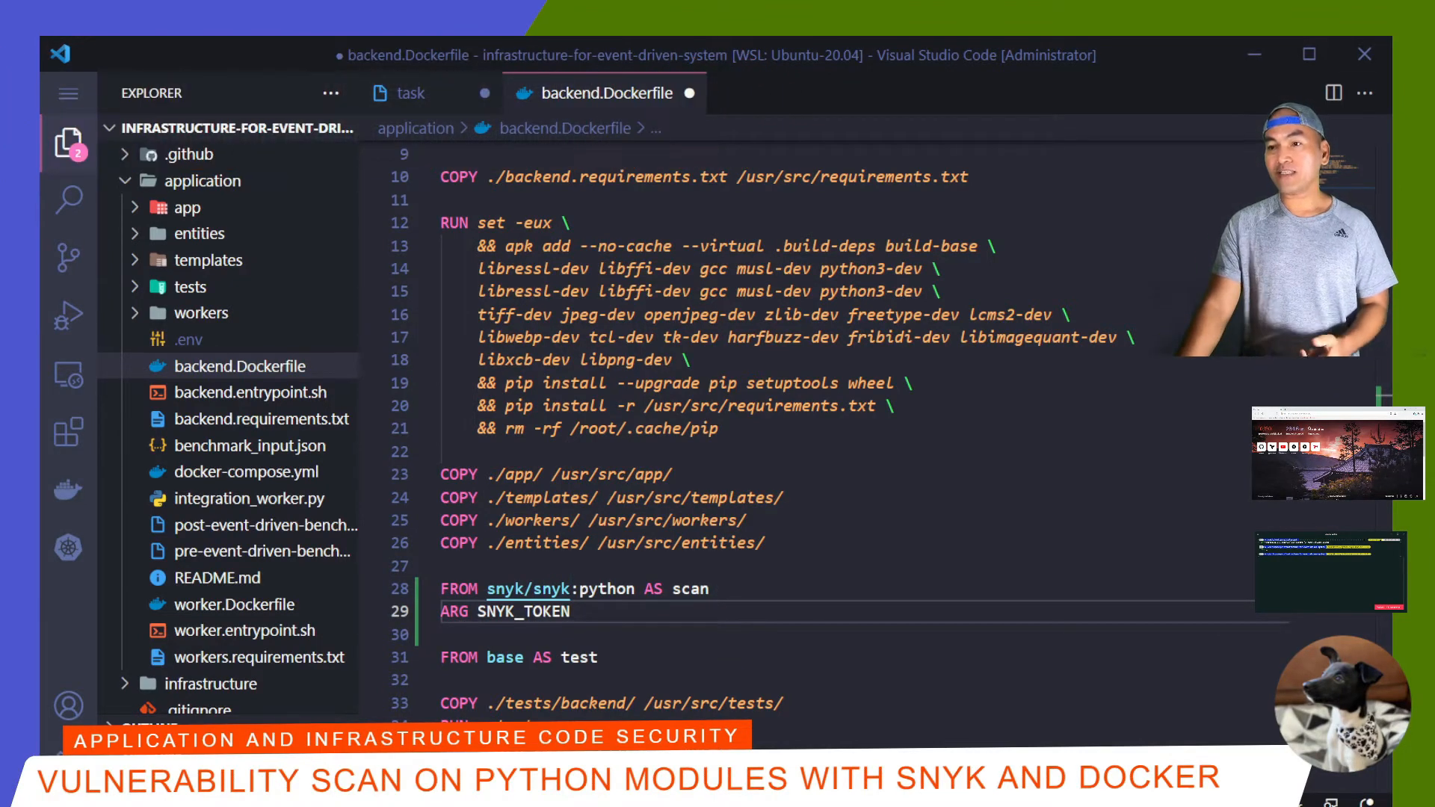
text(ENV SNYK_TOKEN=${SNYK_TOKEN)
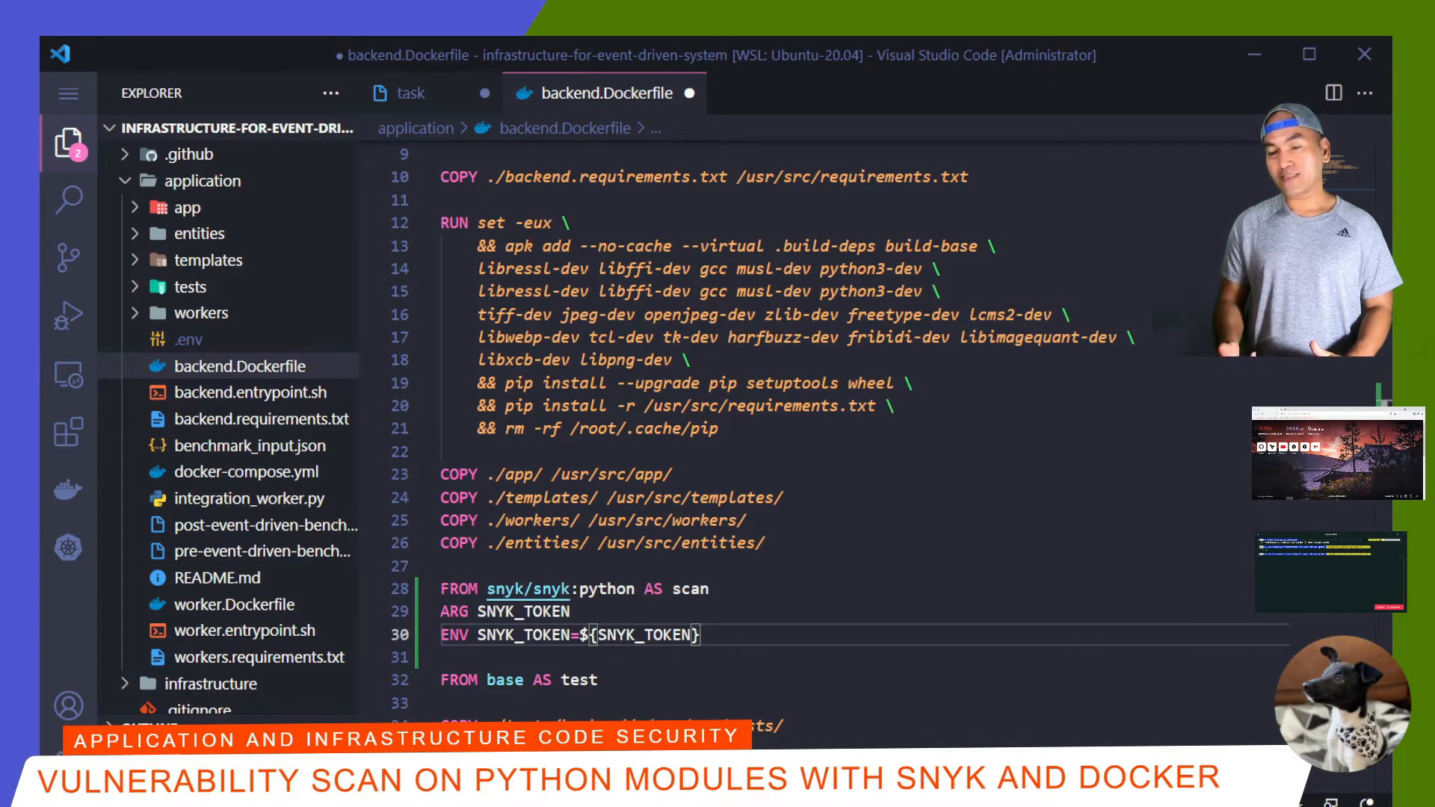
- Copy backend.requirements into the scan stage and pip install -r requirements.txt
text(COPY backend.requirements.txt requirements.txt)
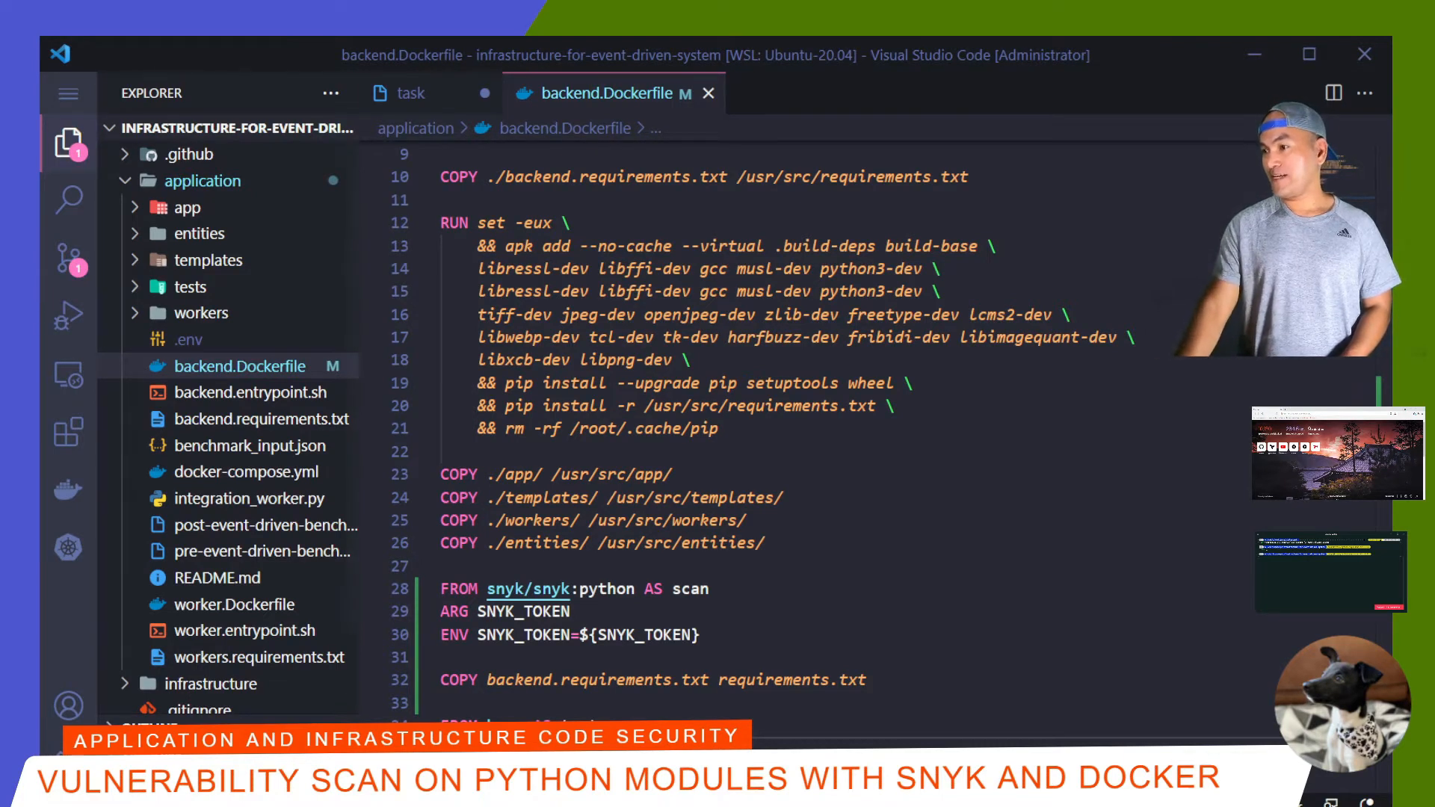
text(RUN pip install -r requirements.txt)
text(RUN snyk test --sarif-file-output=/snyk/output/snyk.sarif)
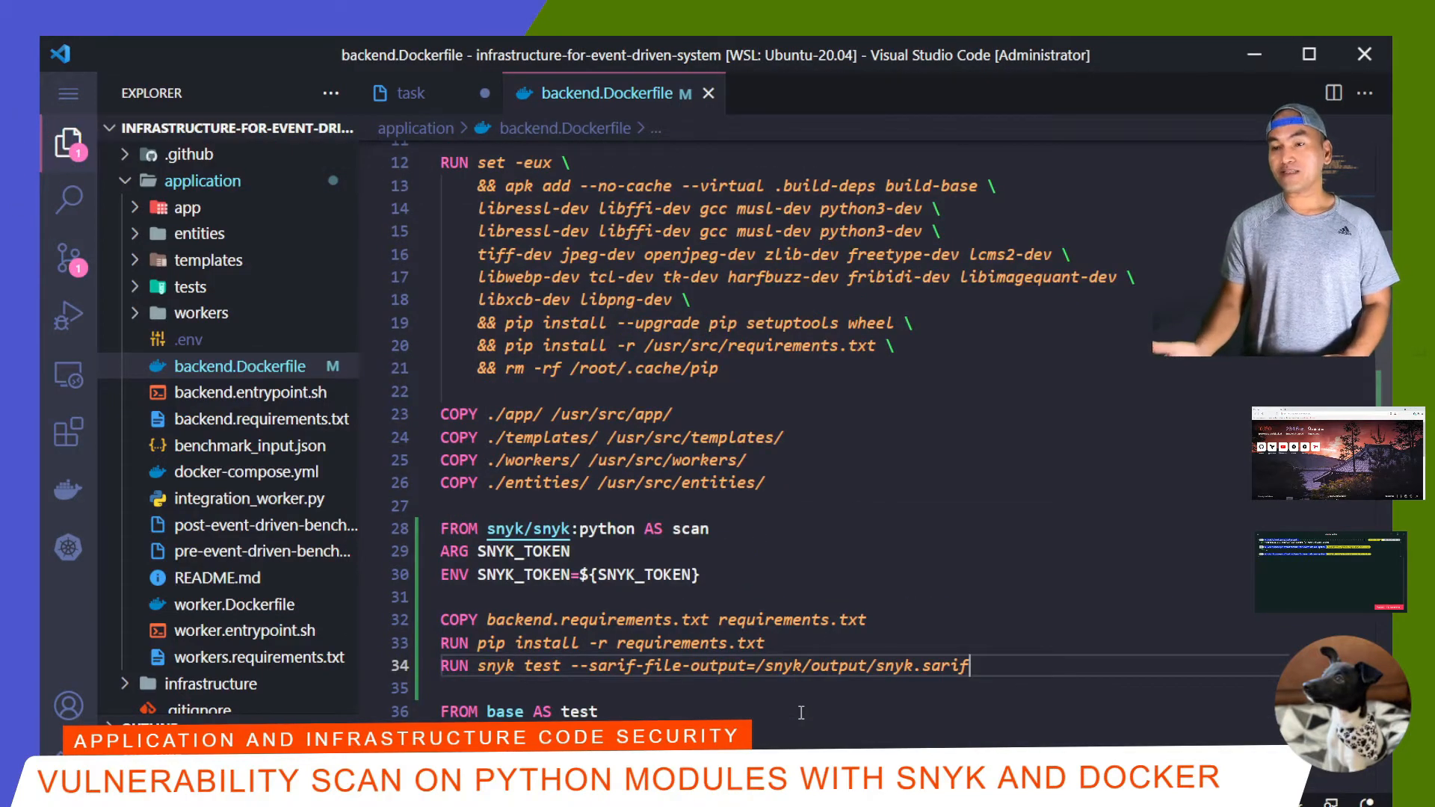
- Create run-snyk-test.sh in the application folder and have the backend scan stage copy and run it
click(406, 93)
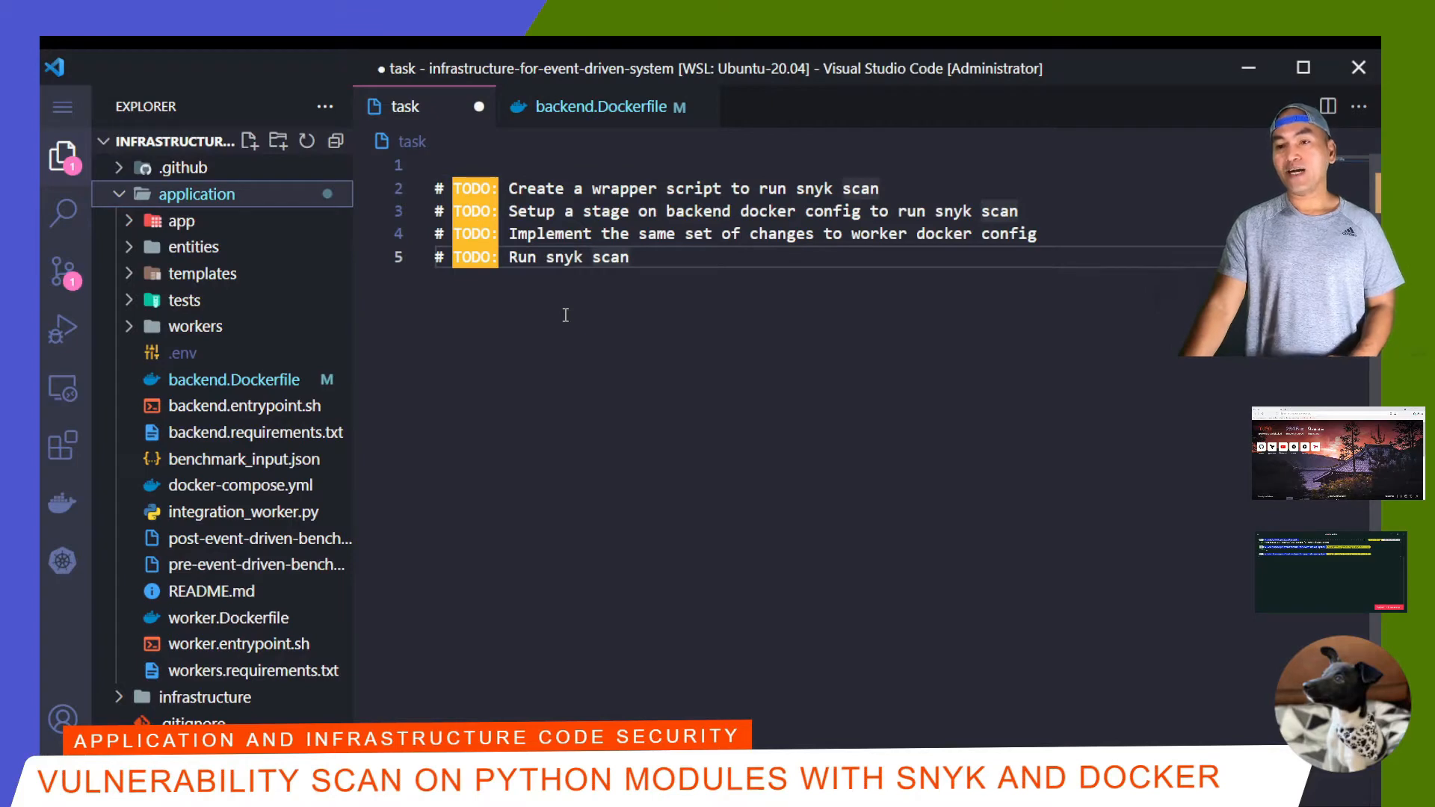
right_click(196, 193)
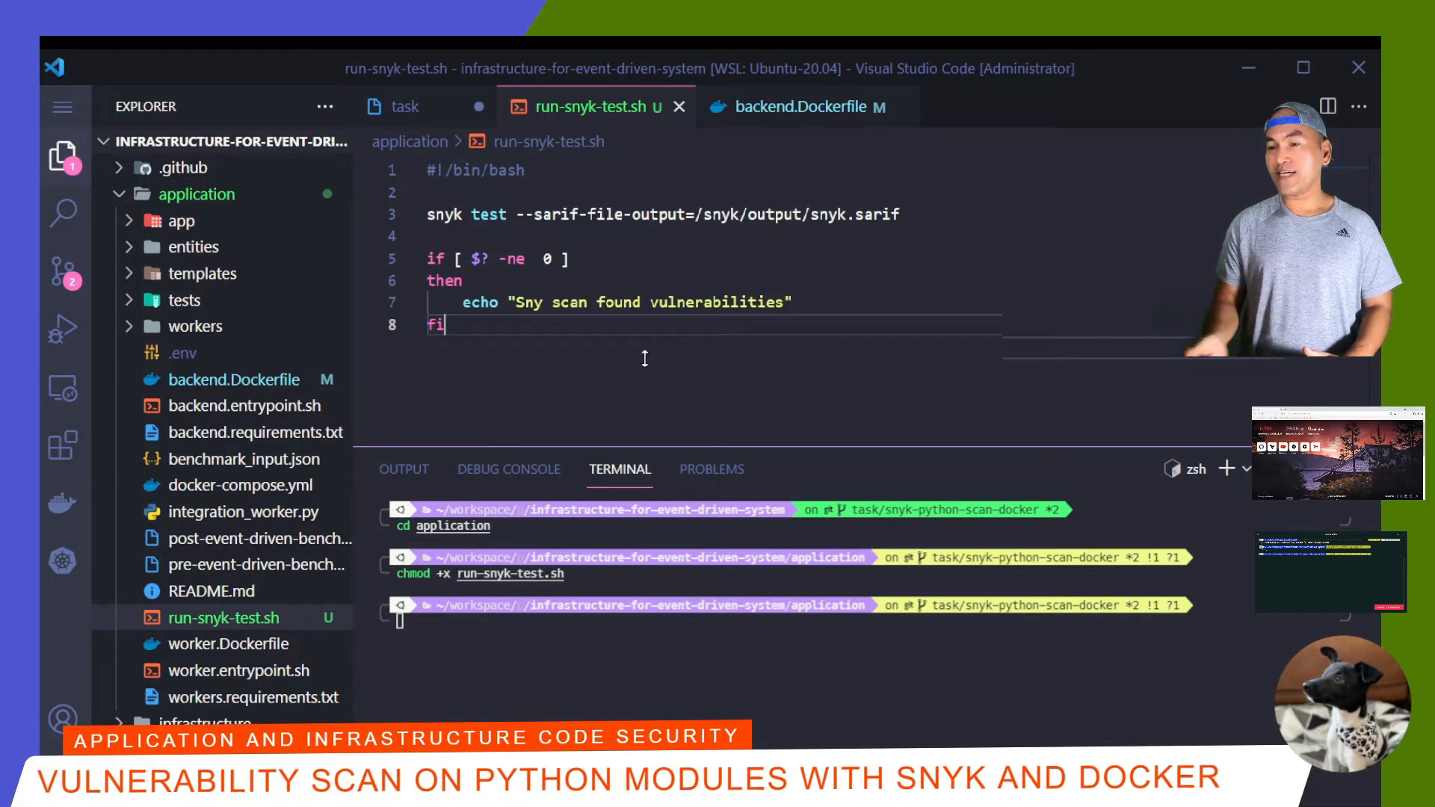
click(804, 106)
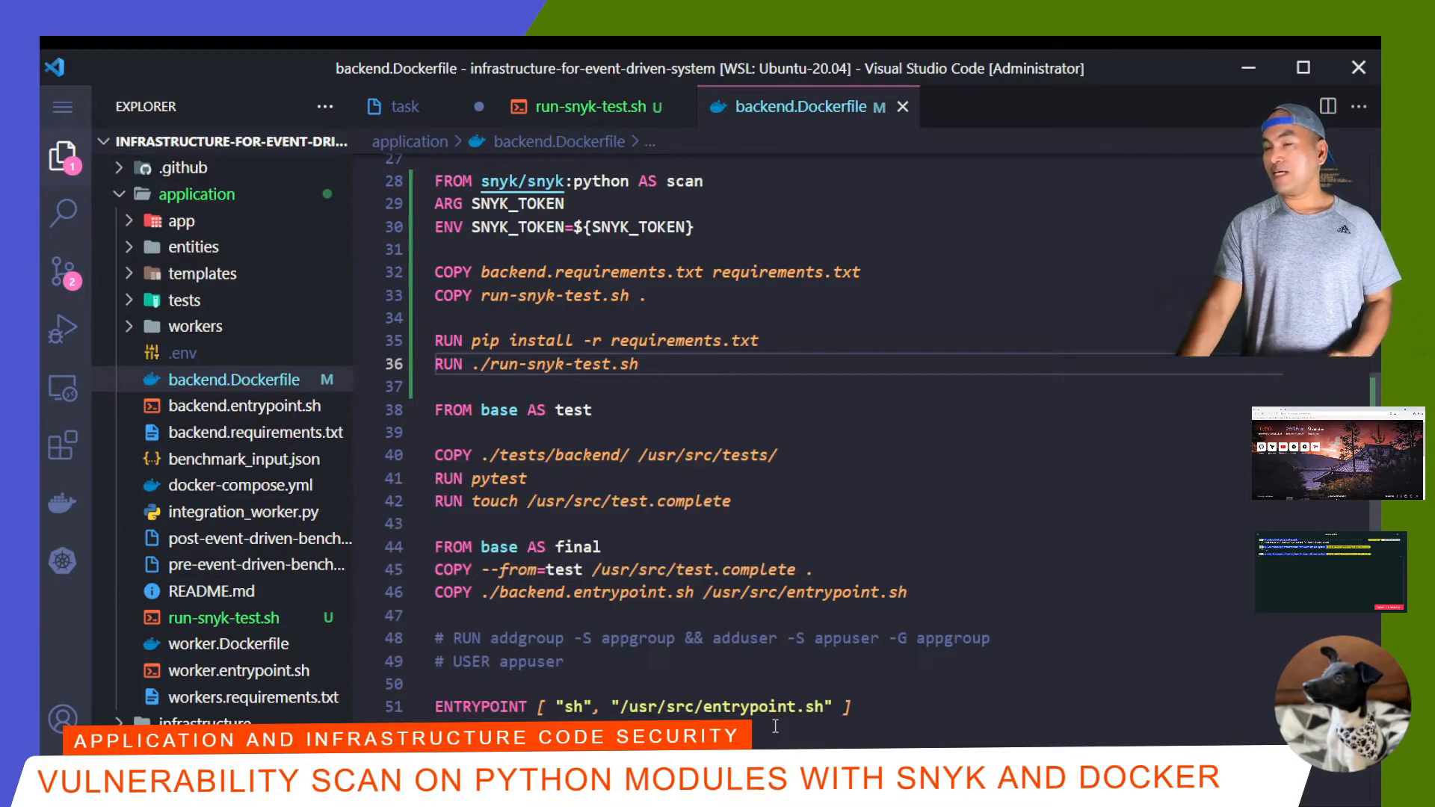
- Delete the wrapper-script TODO and add a scratch scan-result stage with COPY --from=scan /snyk/output
click(405, 106)
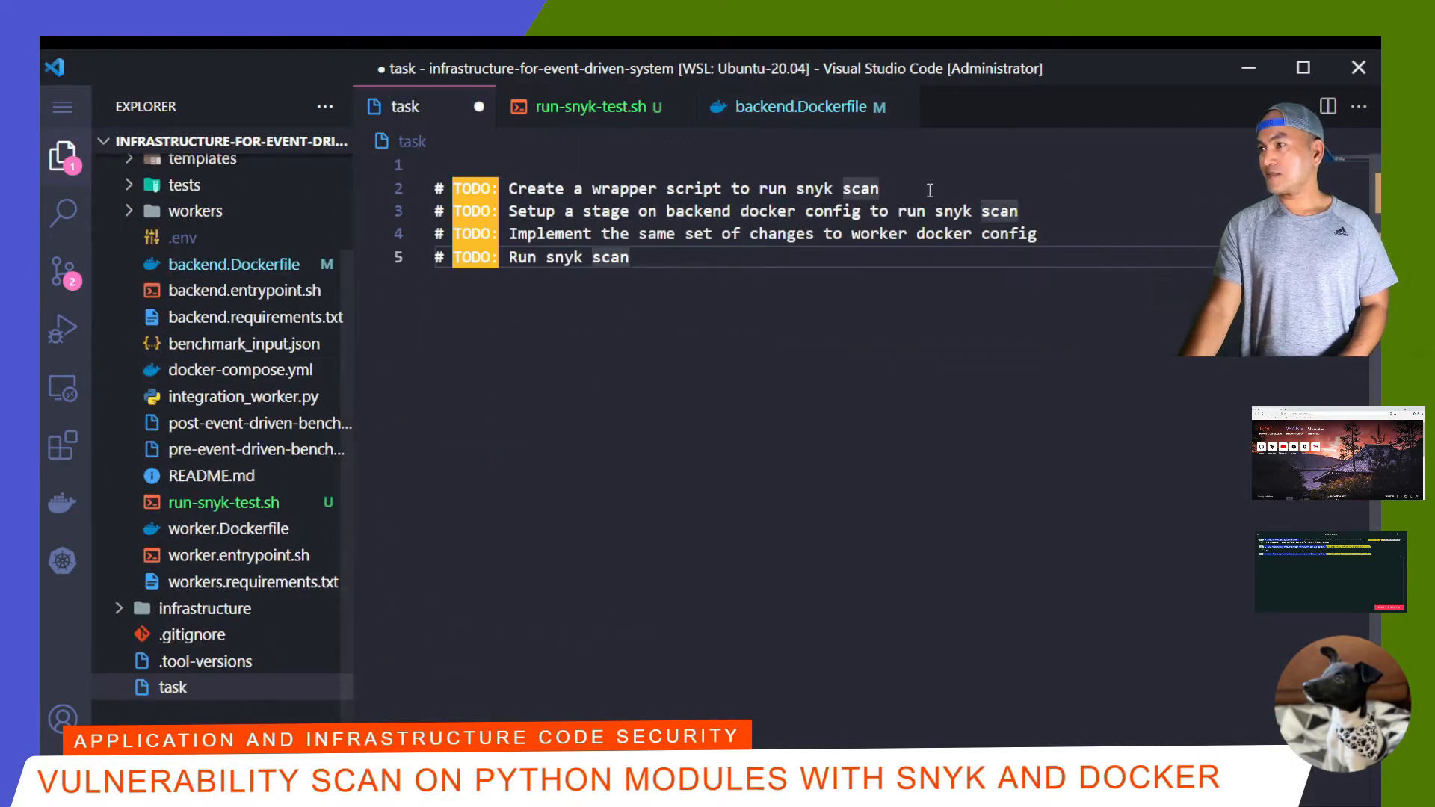
key(Delete)
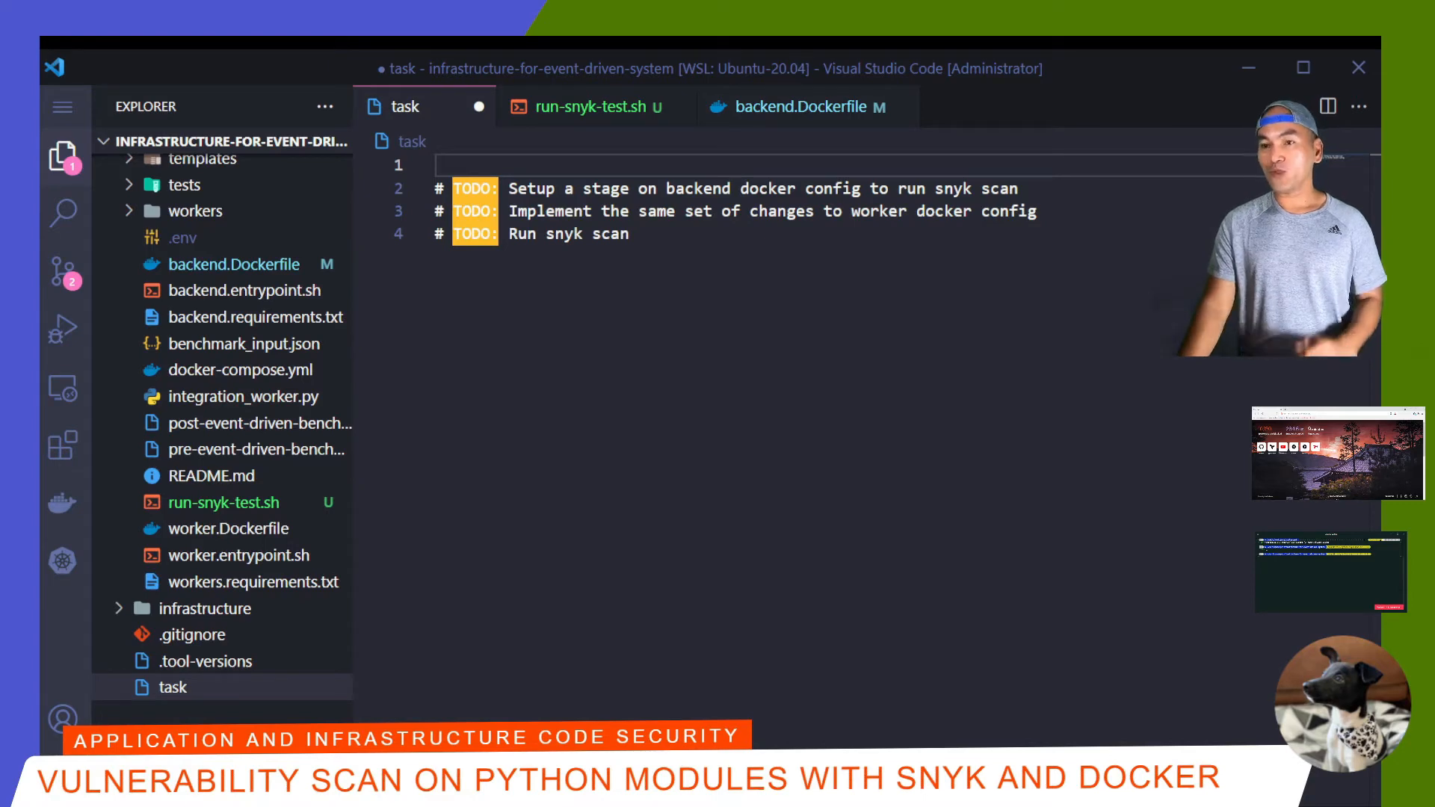
click(801, 106)
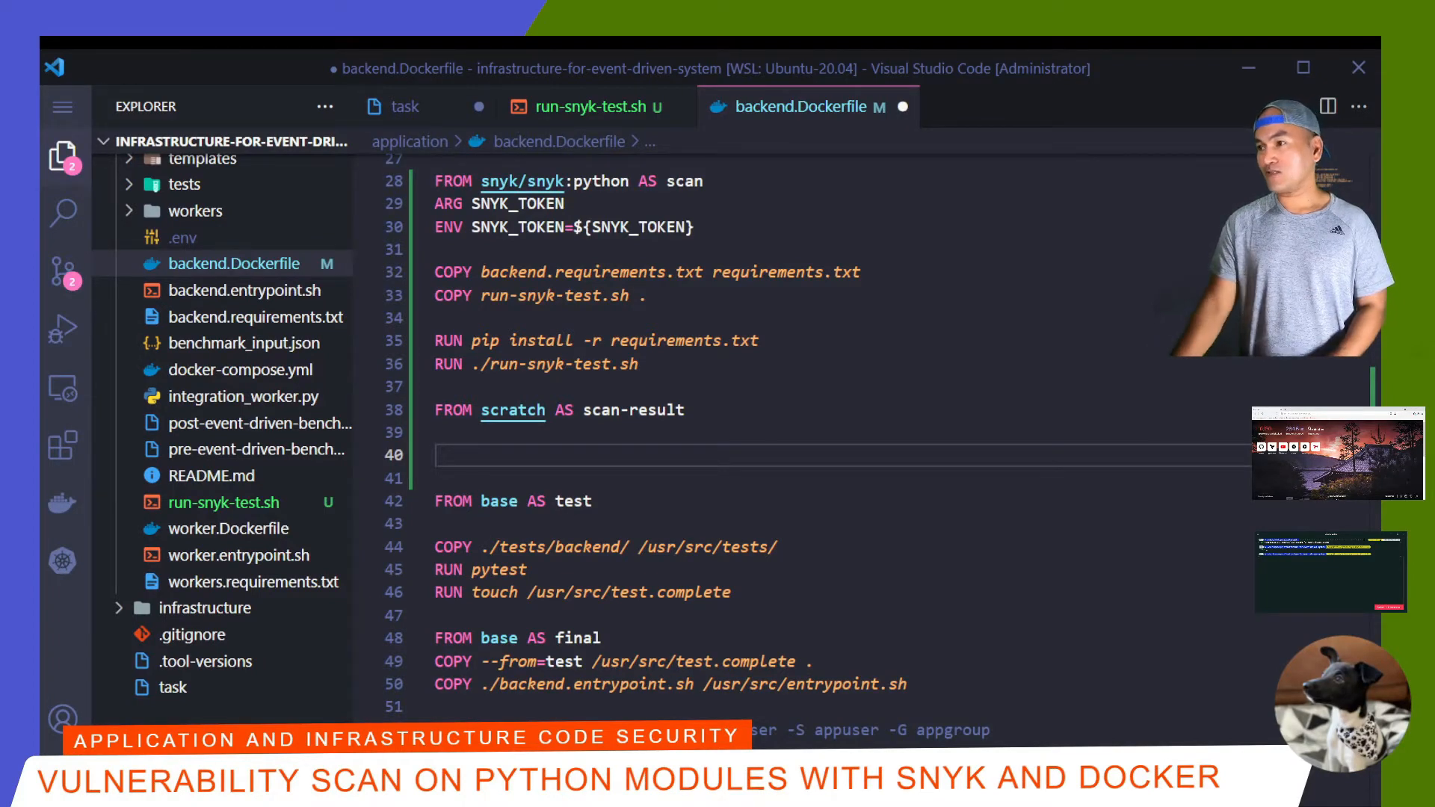
text(COPY --from=scan /snyk/output .)
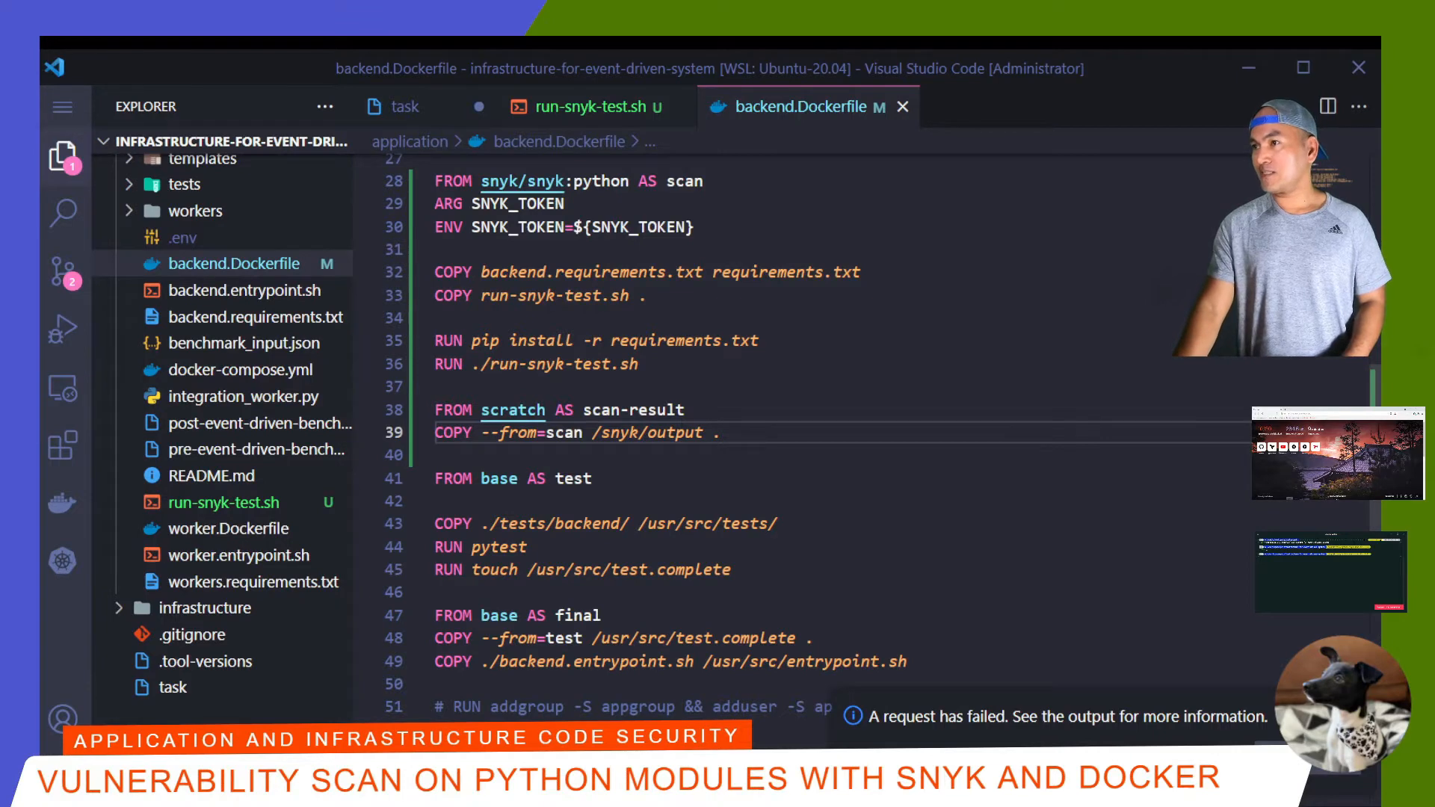
- Clear the backend TODO and copy the scan and scan-result stages into worker.Dockerfile using worker.requirements.txt
click(405, 106)
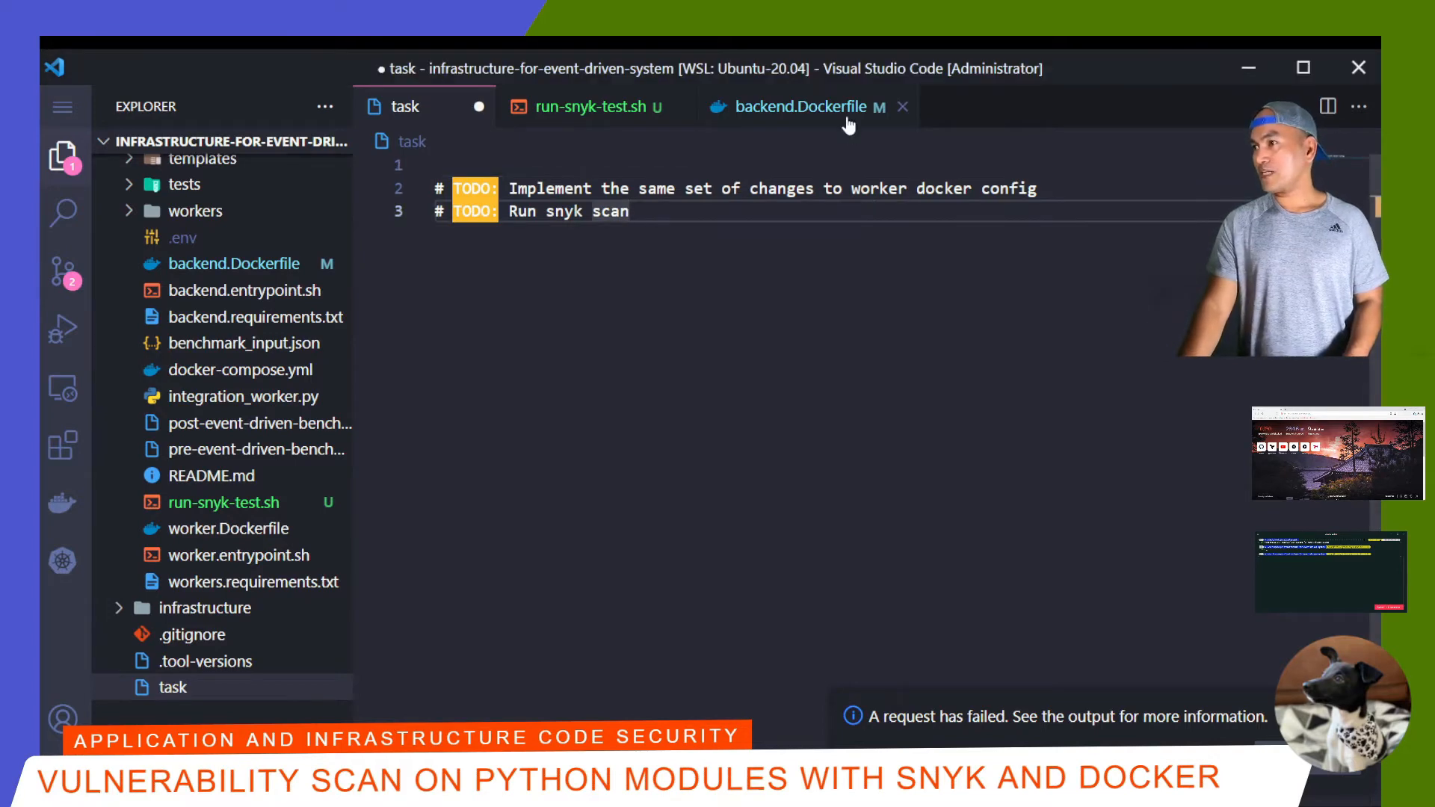
click(802, 106)
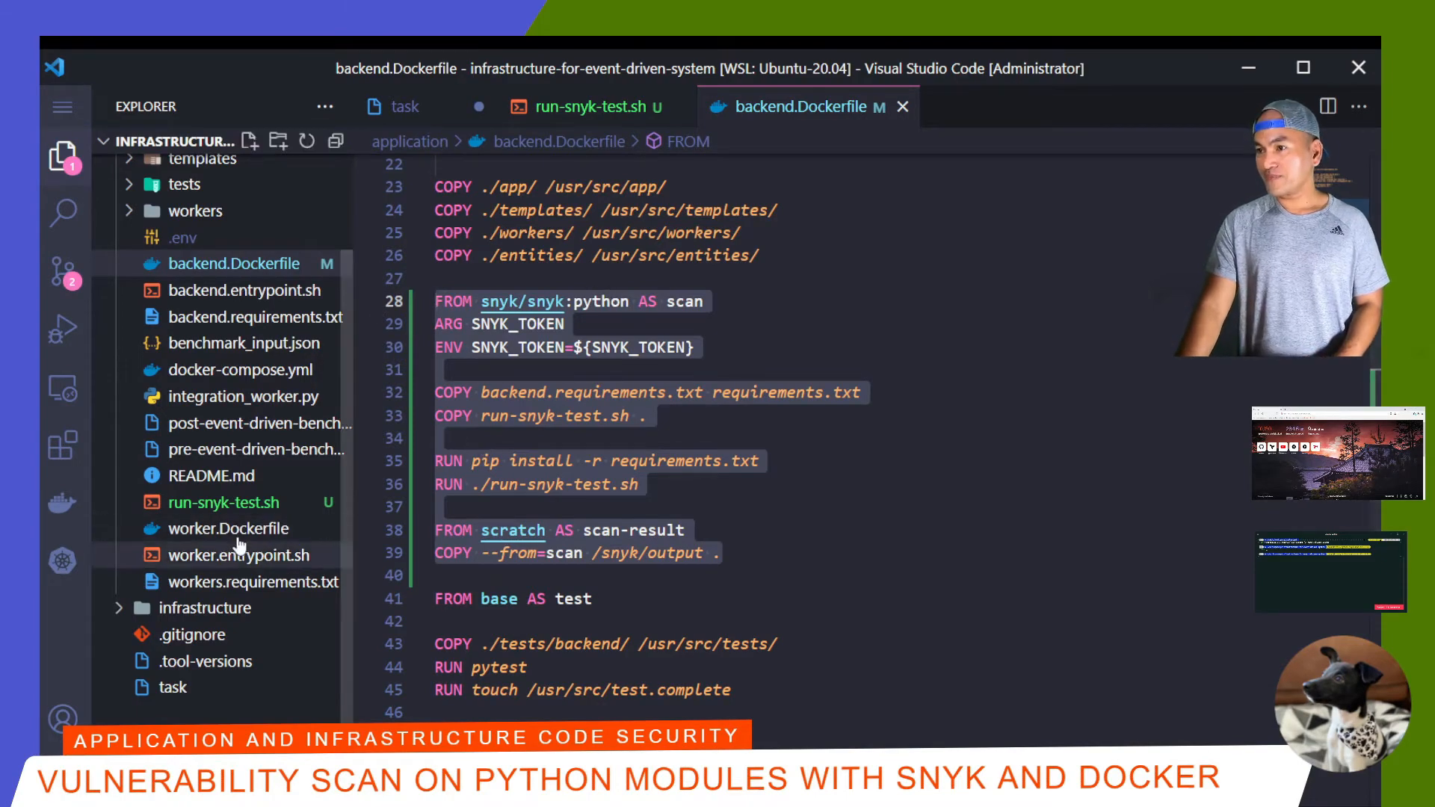
click(230, 527)
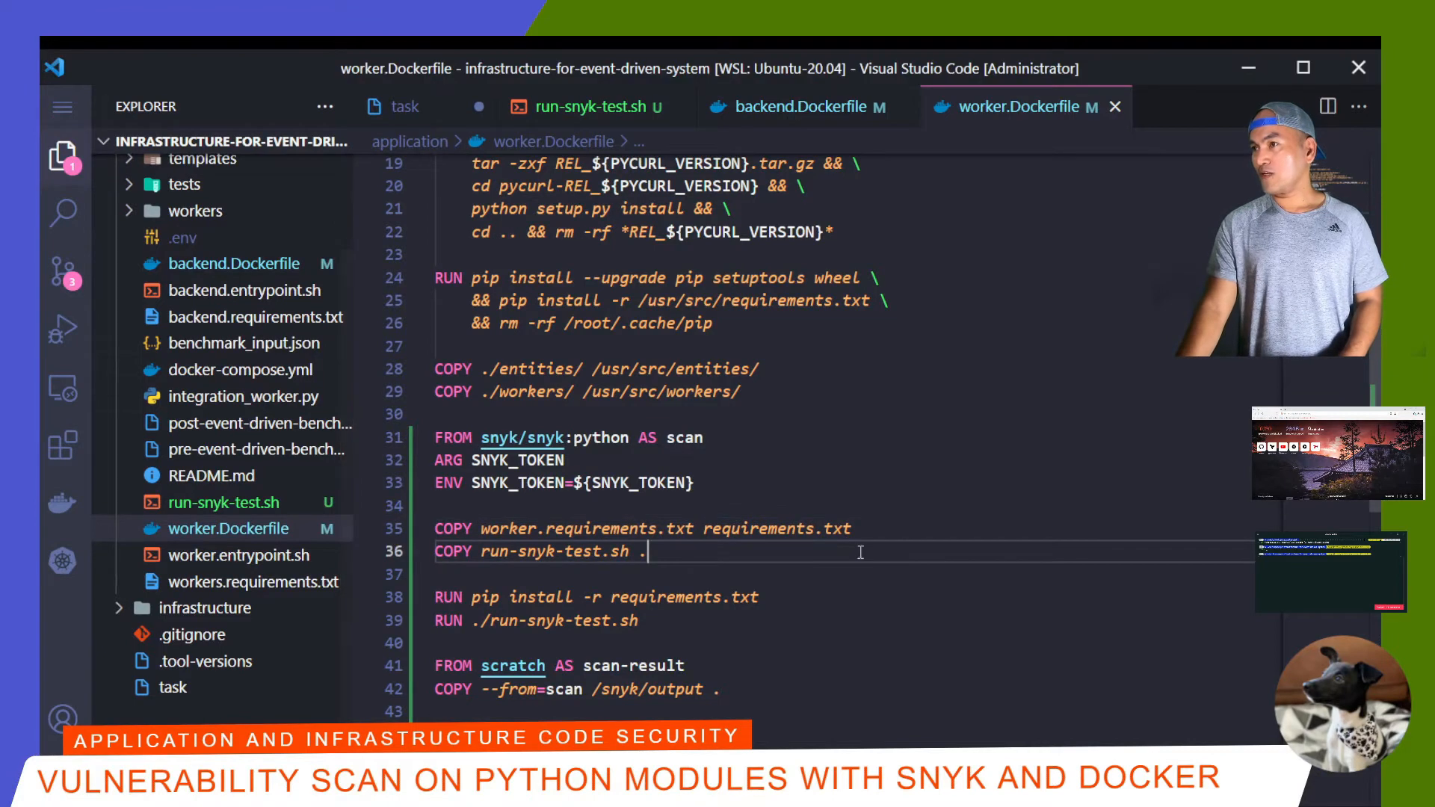
click(404, 106)
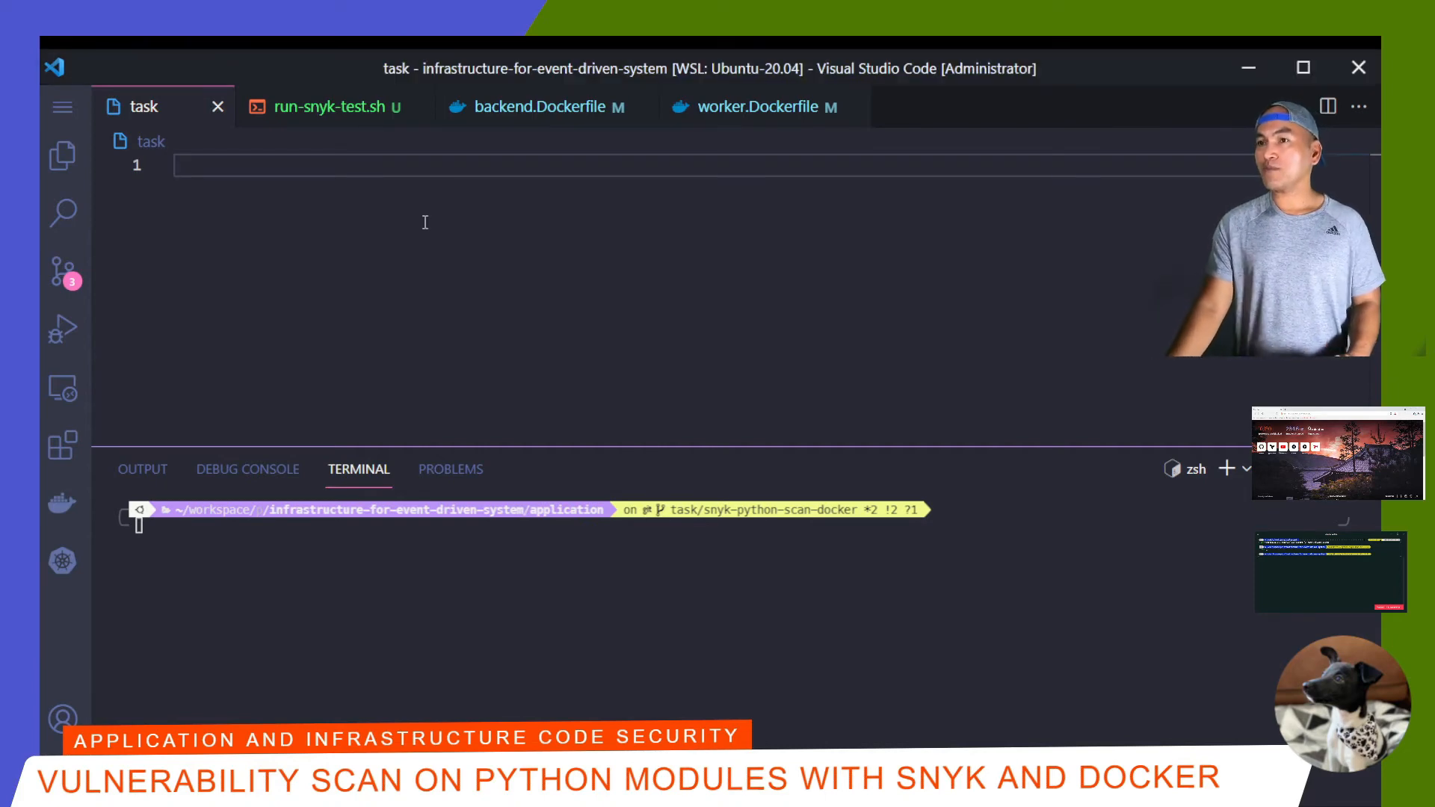
- Pin Pillow==6.2.2 in backend.requirements.txt and save the file
click(63, 155)
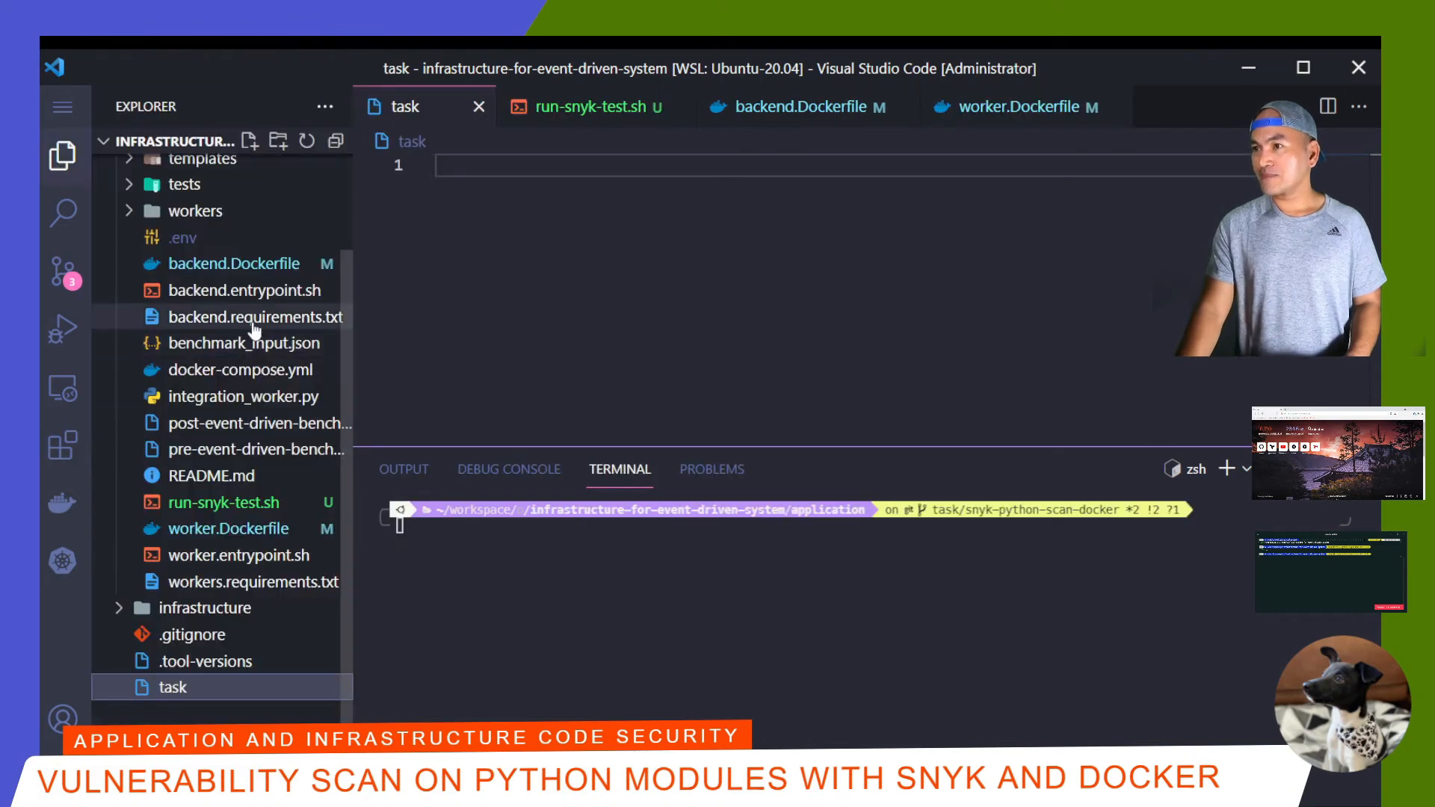
click(256, 317)
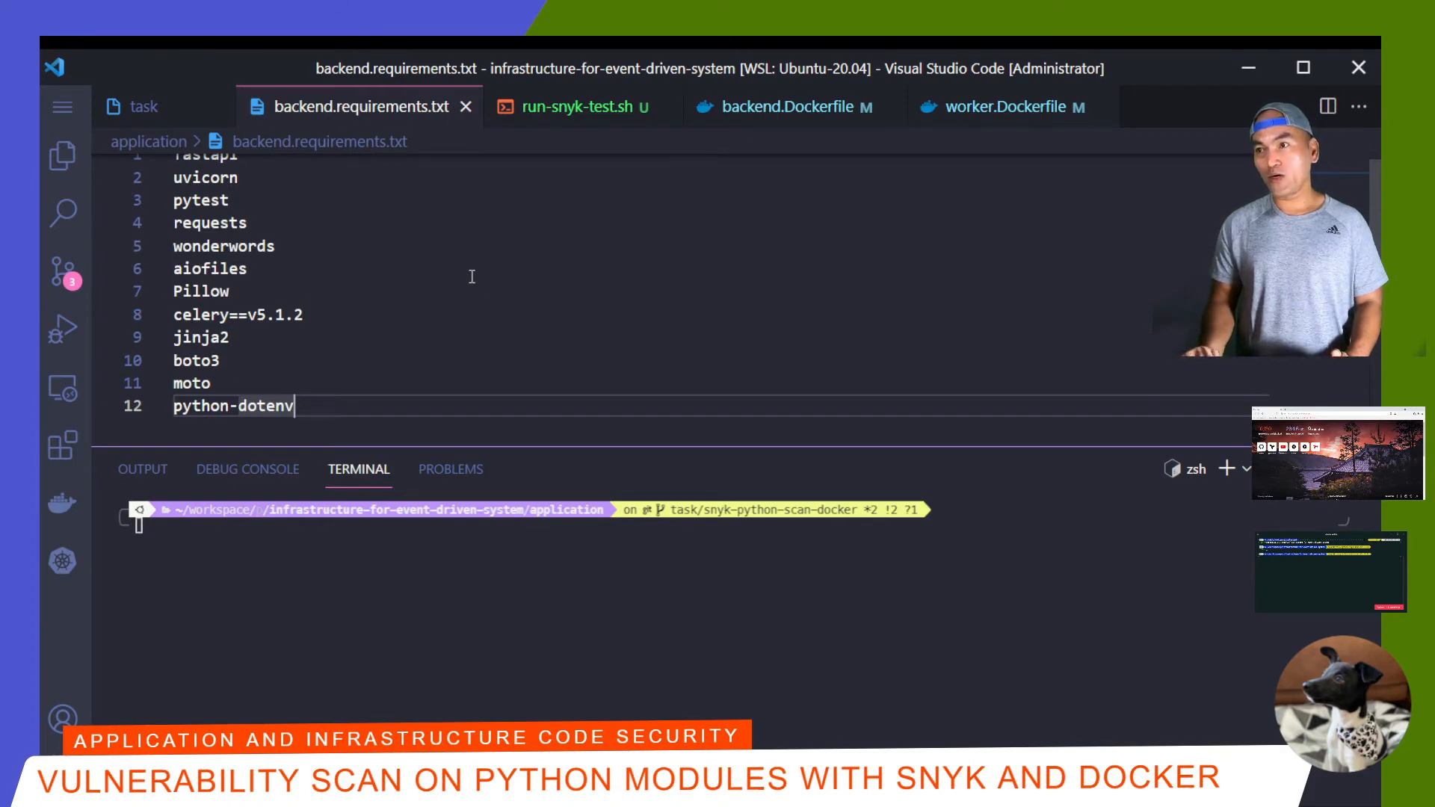
text(==6.2.2)
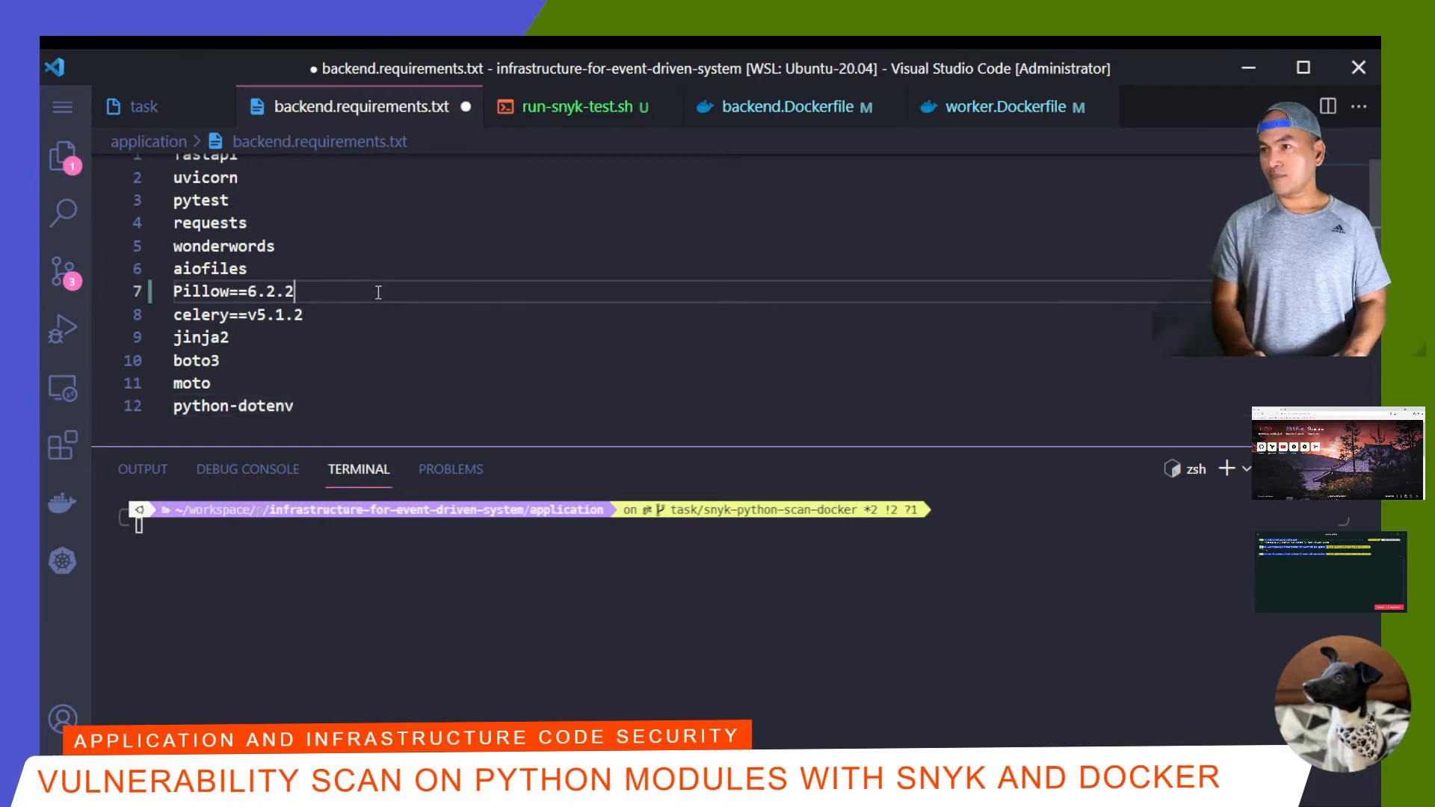
key(ctrl+s)
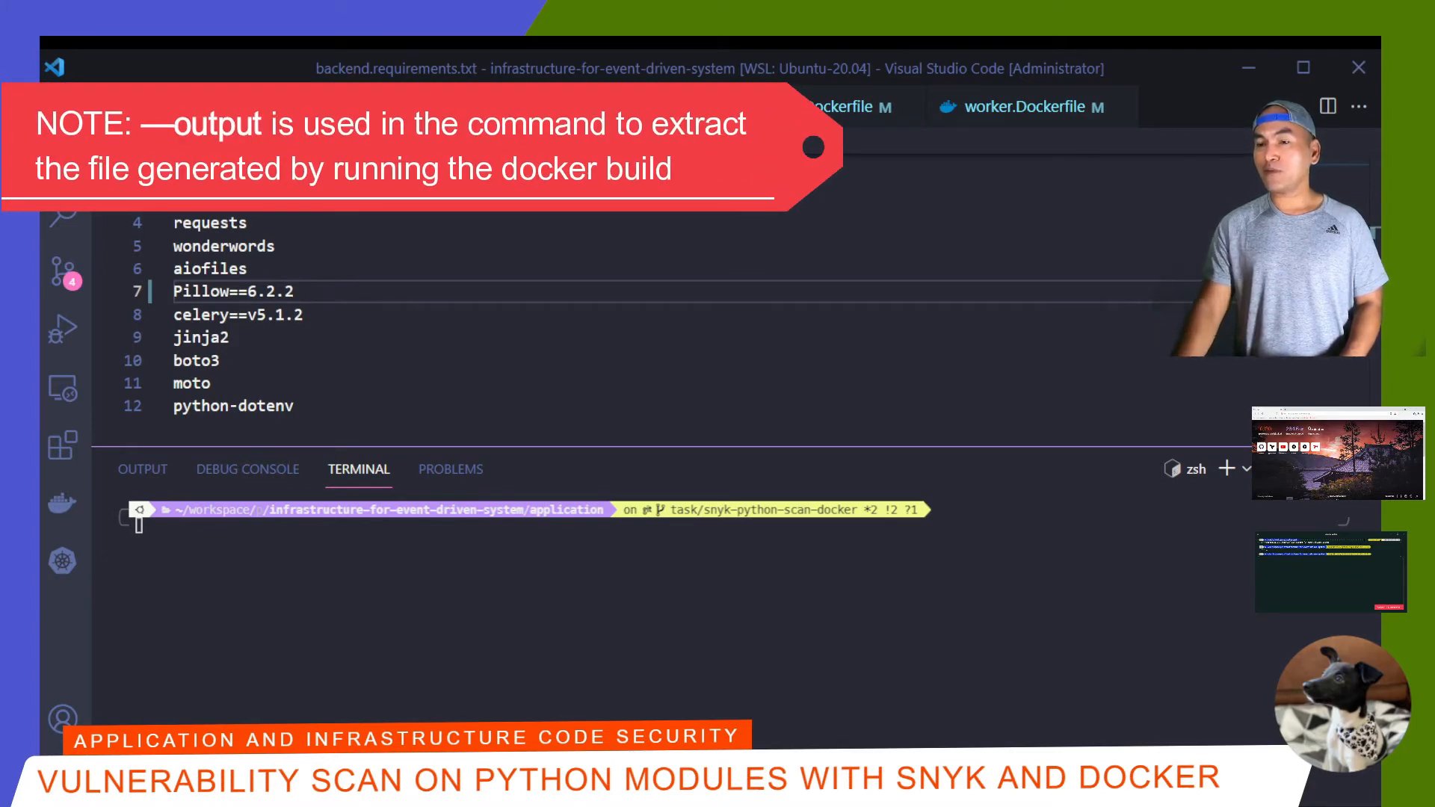
- Run docker build -f backend.Dockerfile --target scan-result --output type=local,dest=. to export the Snyk report
text(docker build -f backend.Dockerfile)
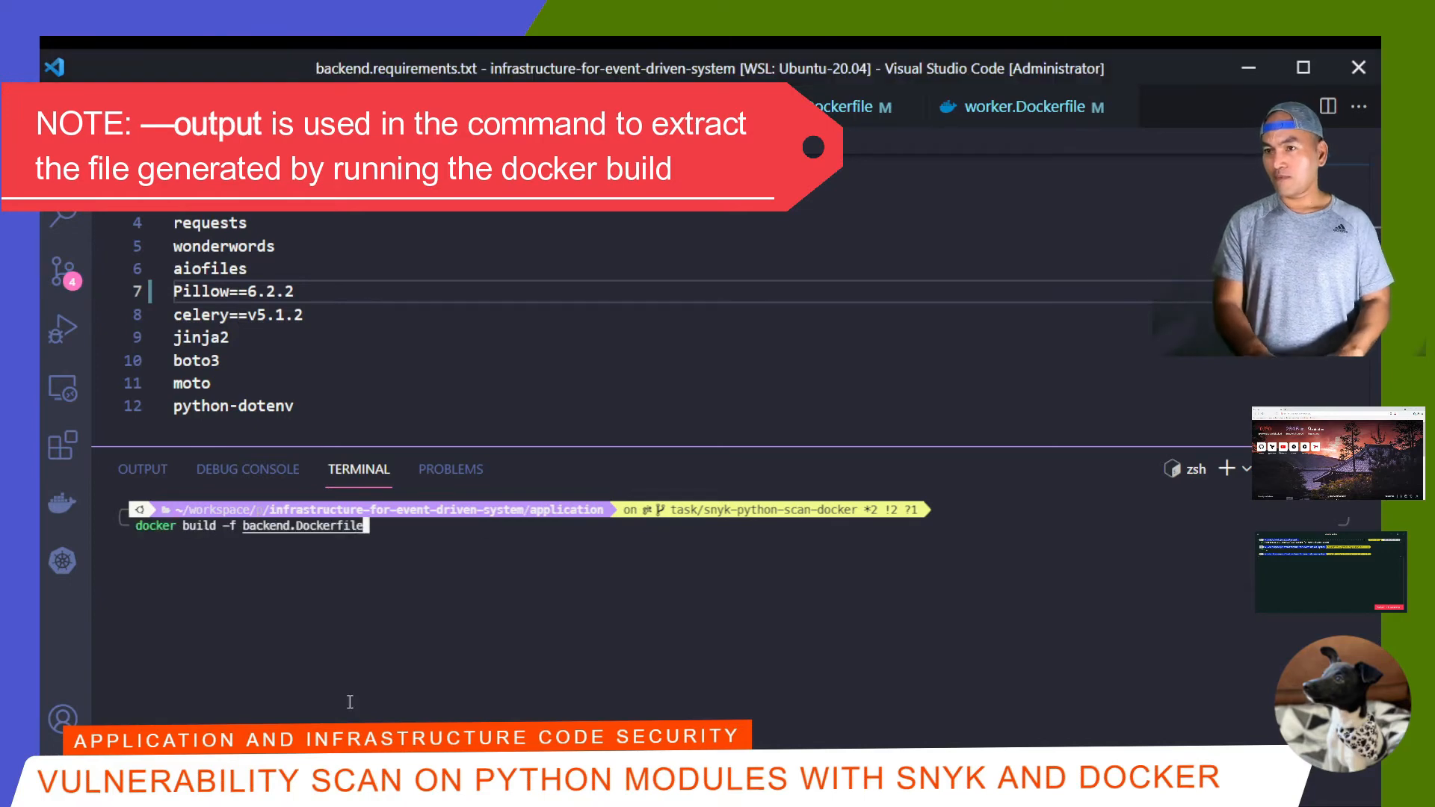
text(--target scan-result --output type=local,dest)
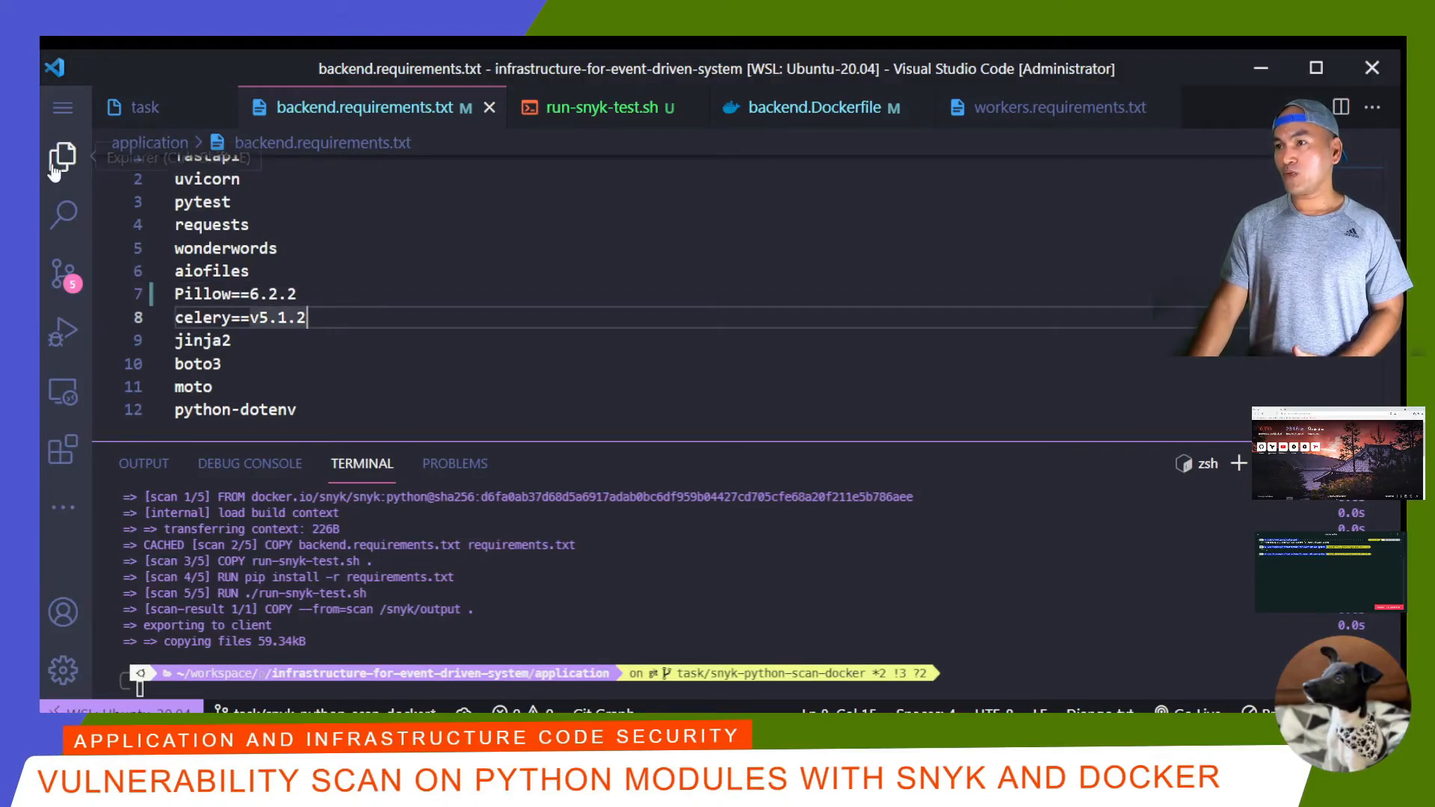
- View snyk.sarif from the Explorer, showing the Pillow 6.2.2 out-of-bounds read vulnerability
click(63, 157)
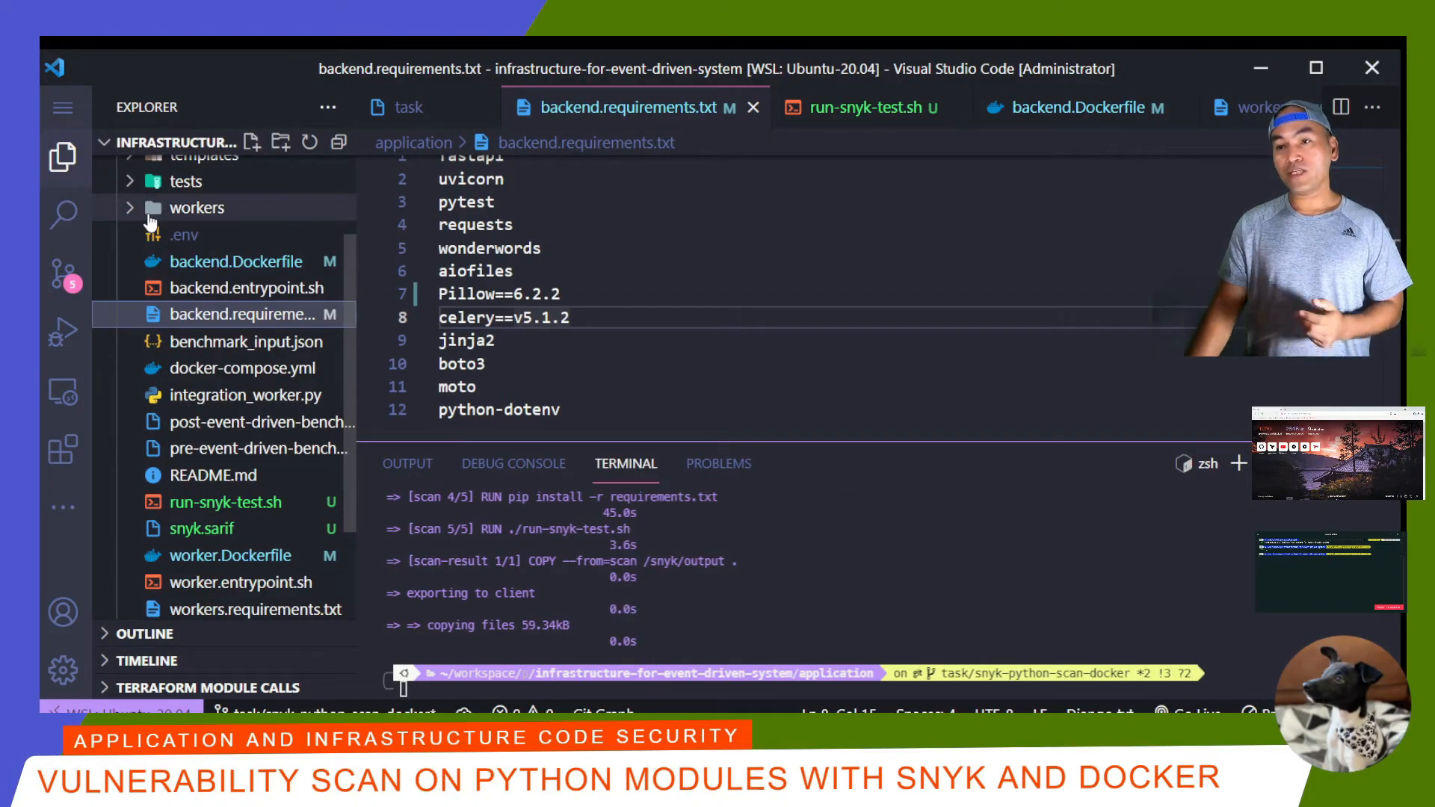
mouse_move(202, 528)
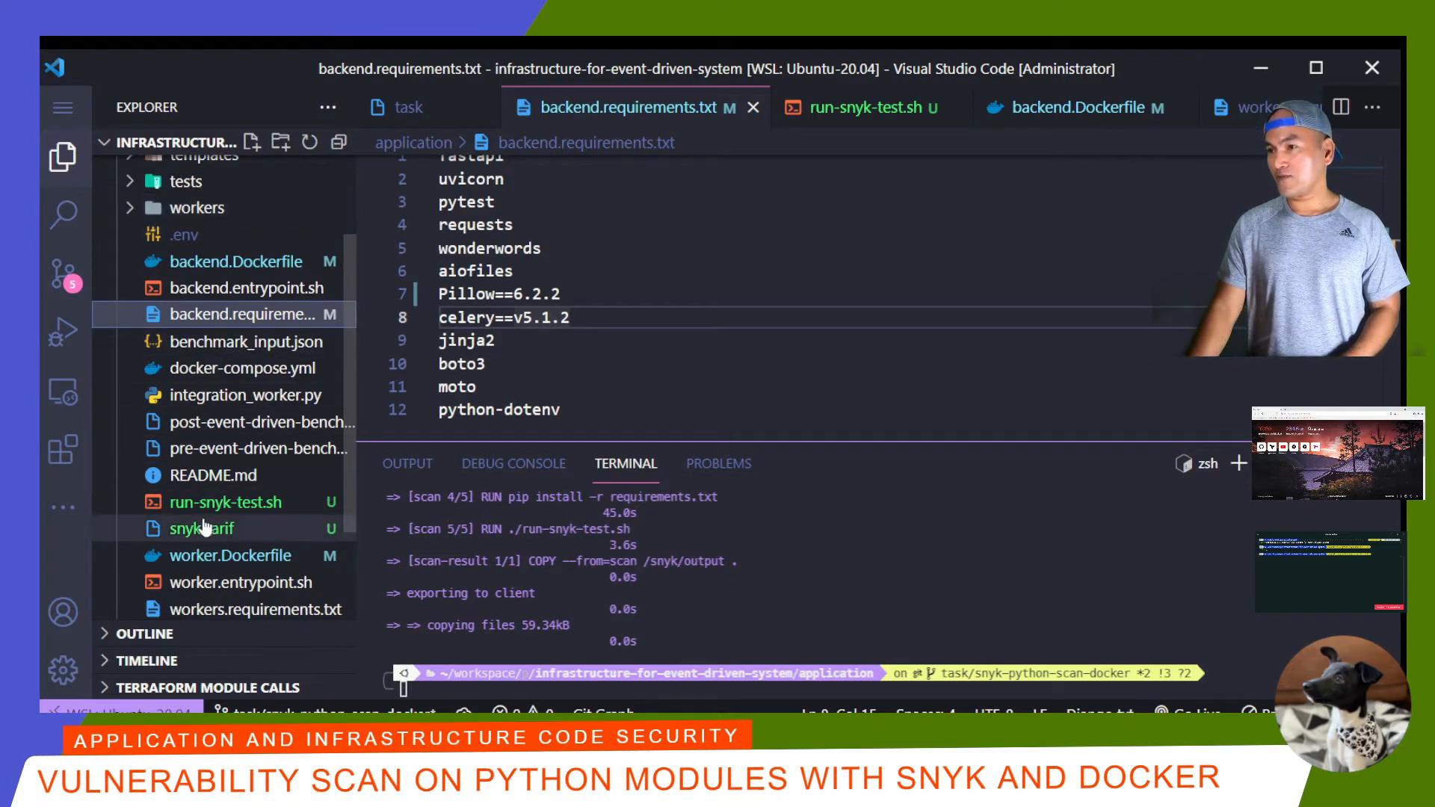
double_click(200, 527)
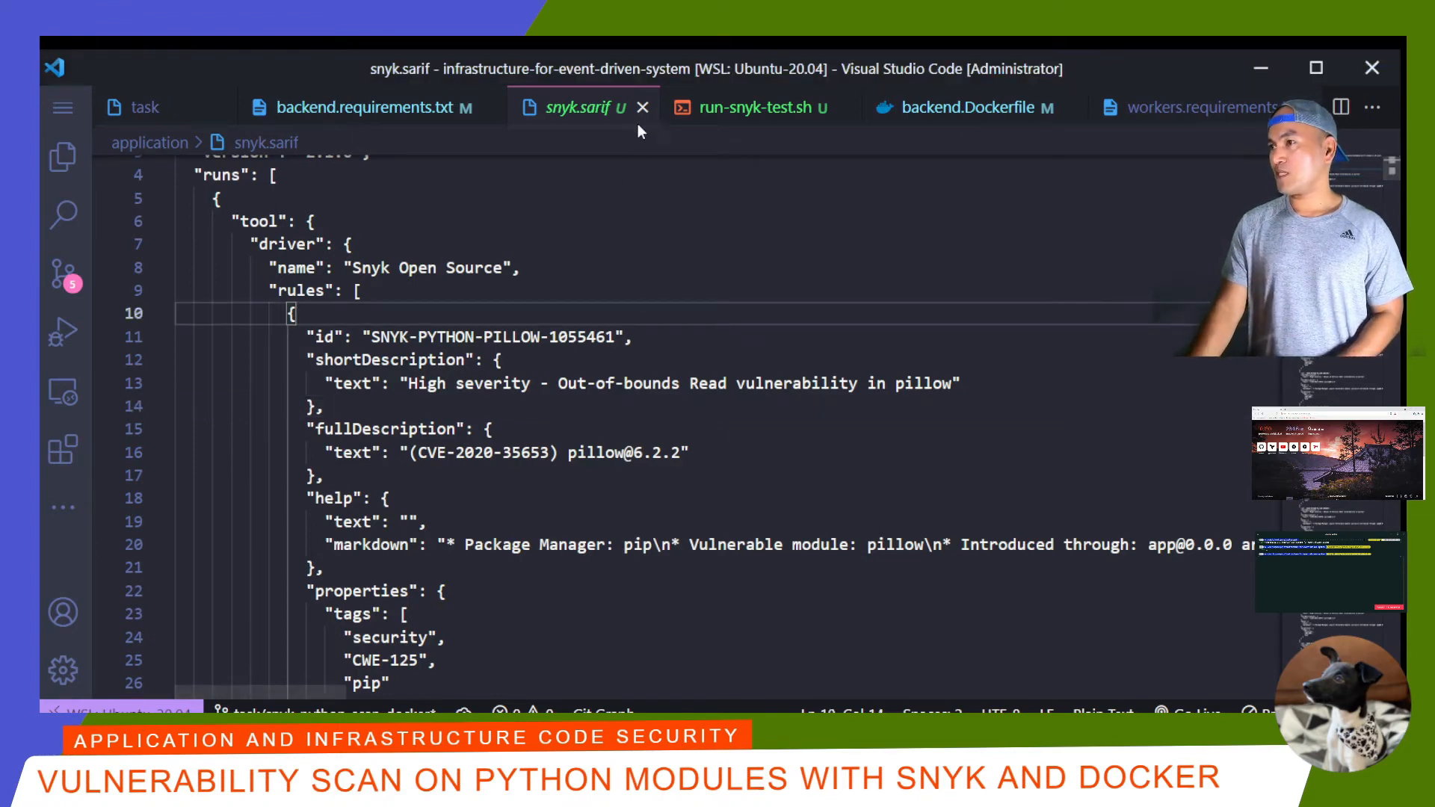
- Unpin Pillow in backend requirements, rebuild, confirm snyk.sarif has no findings, then bring up workers.requirements.txt
click(371, 108)
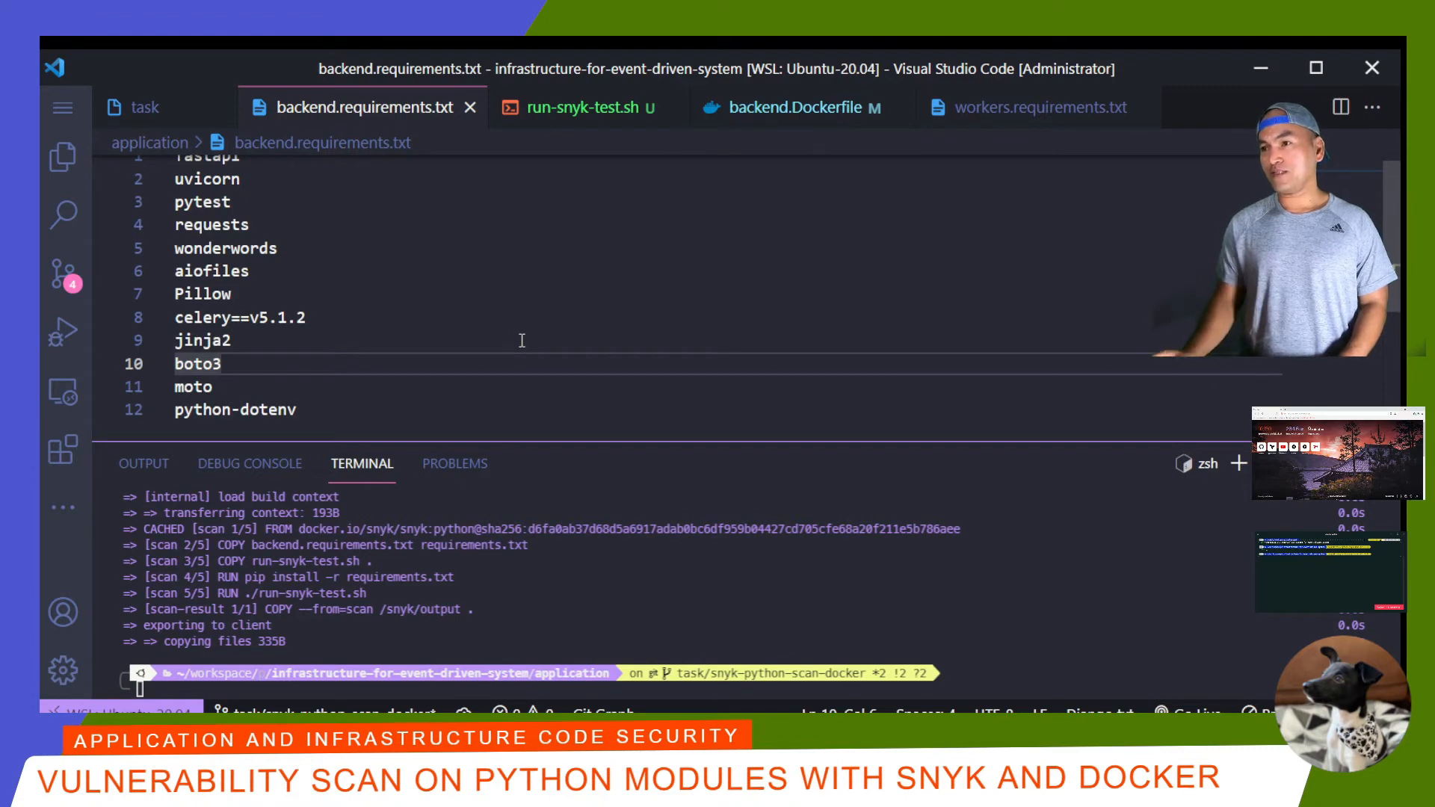
click(62, 155)
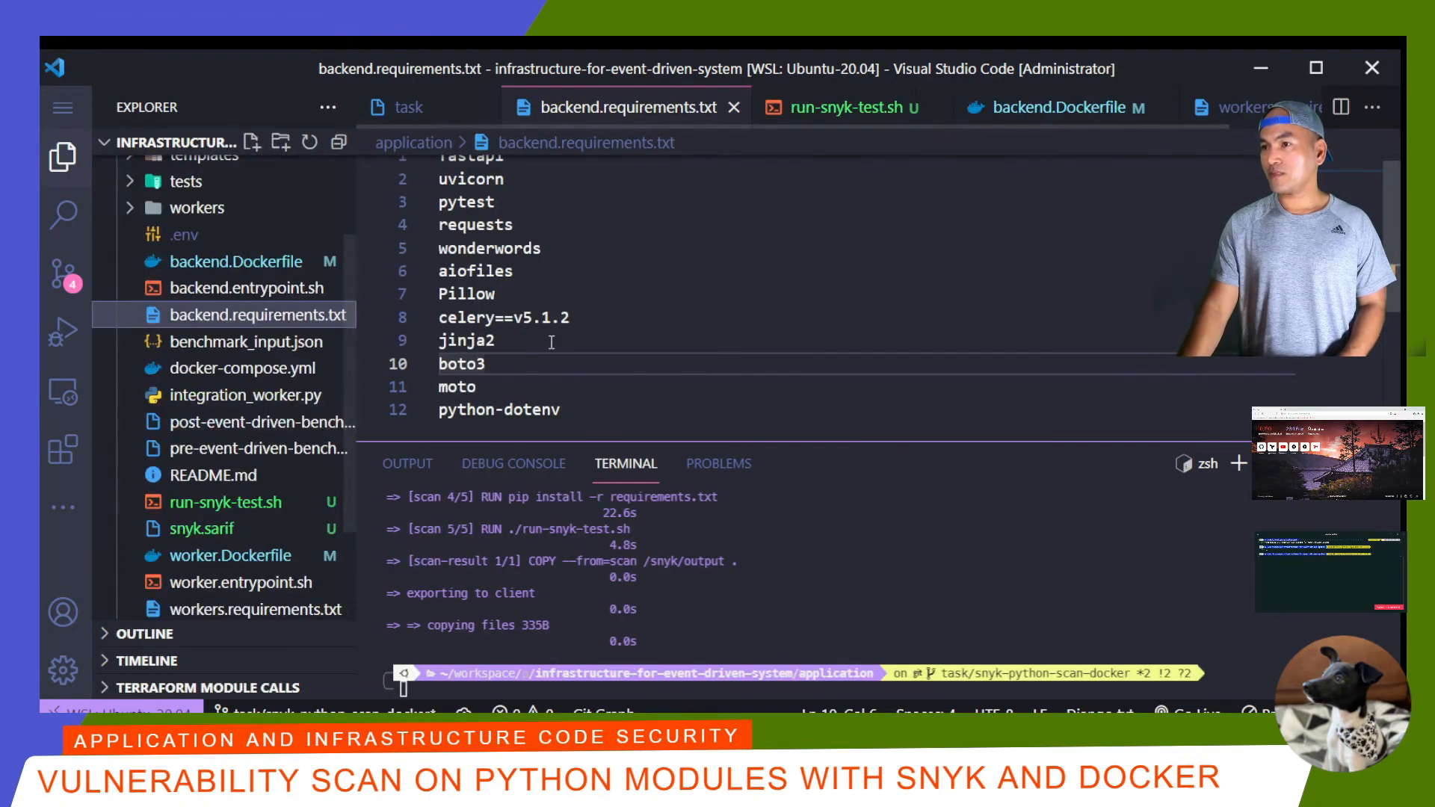
click(202, 527)
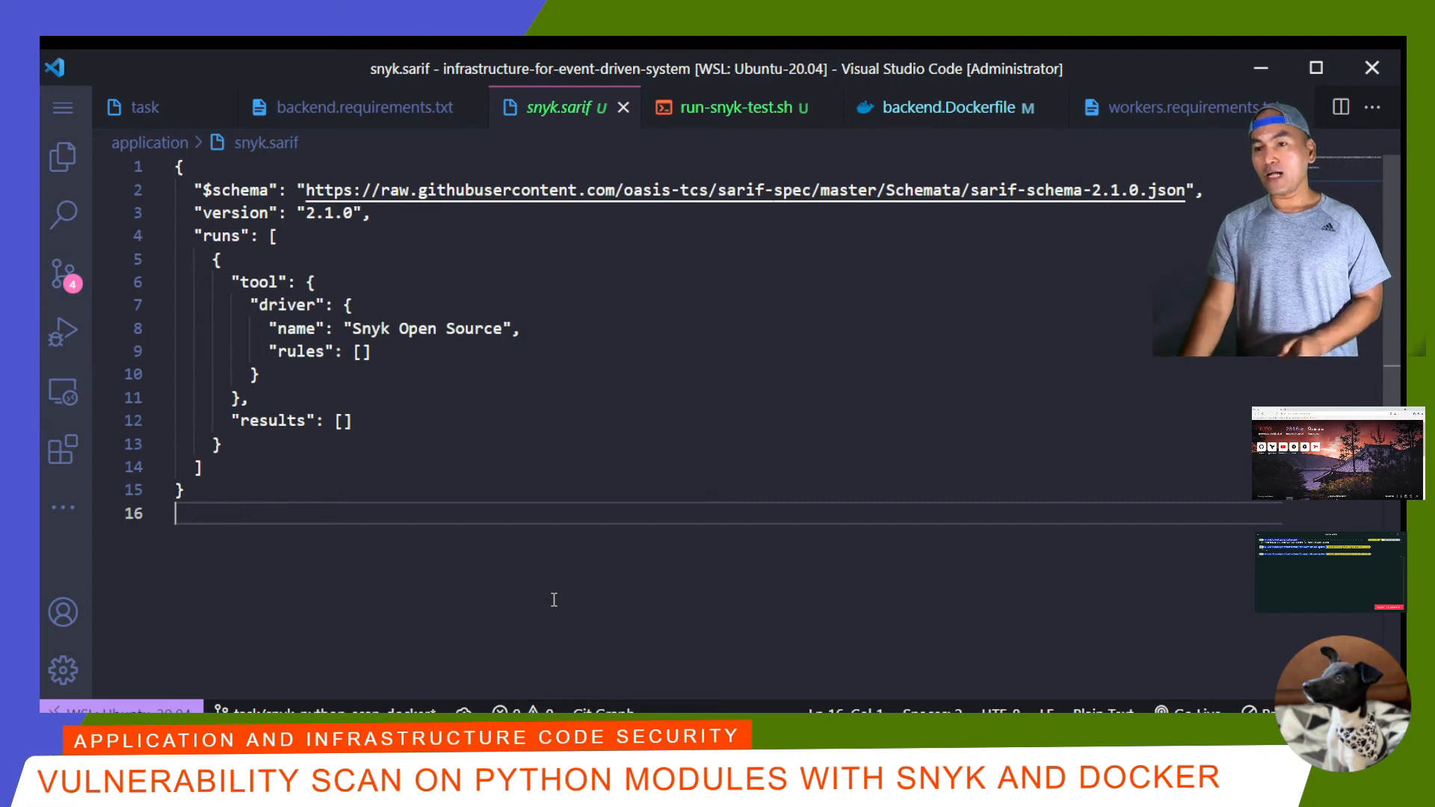
click(63, 156)
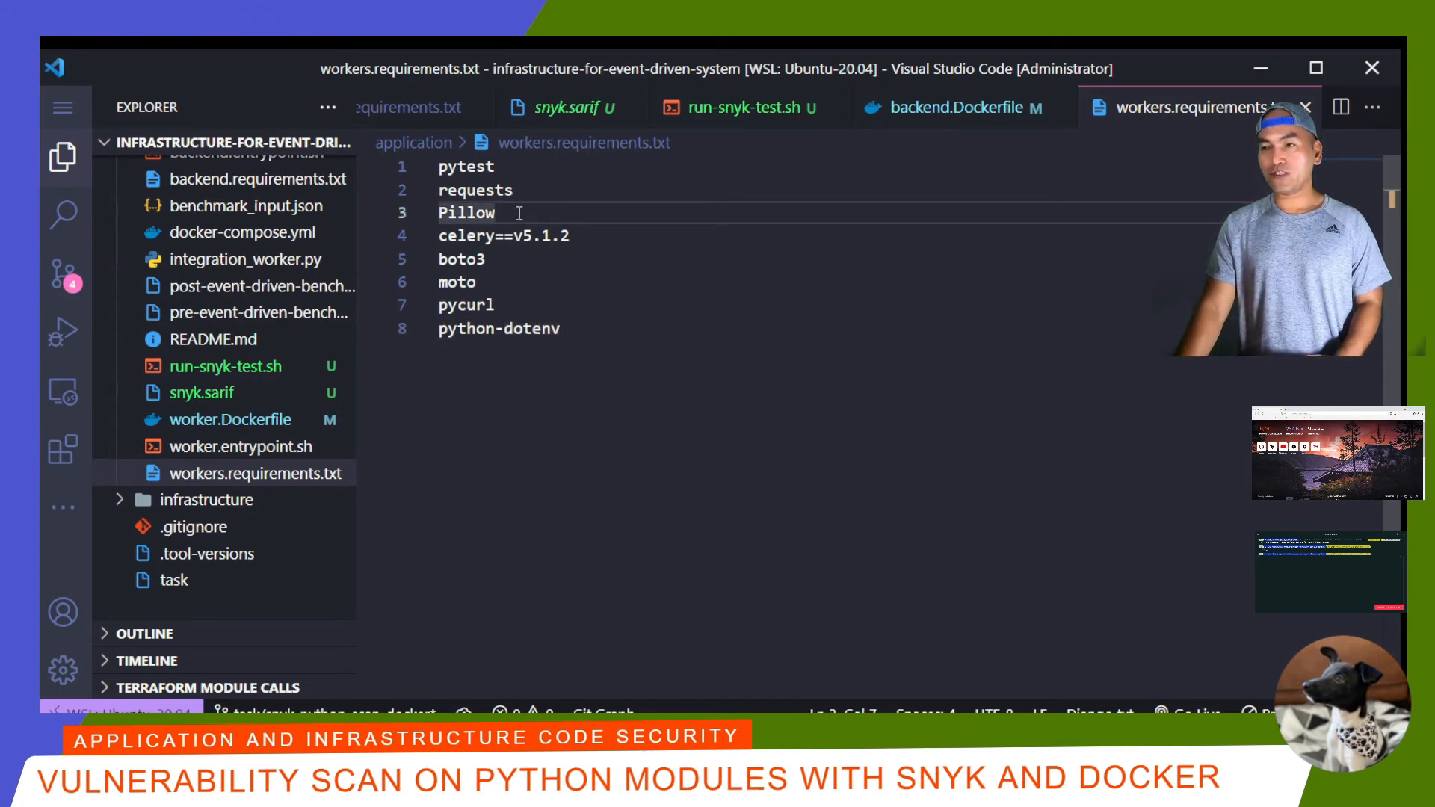
- Pin Pillow==6.2.2 in workers.requirements.txt and rebuild the scan-result target to regenerate snyk.sarif
text(==)
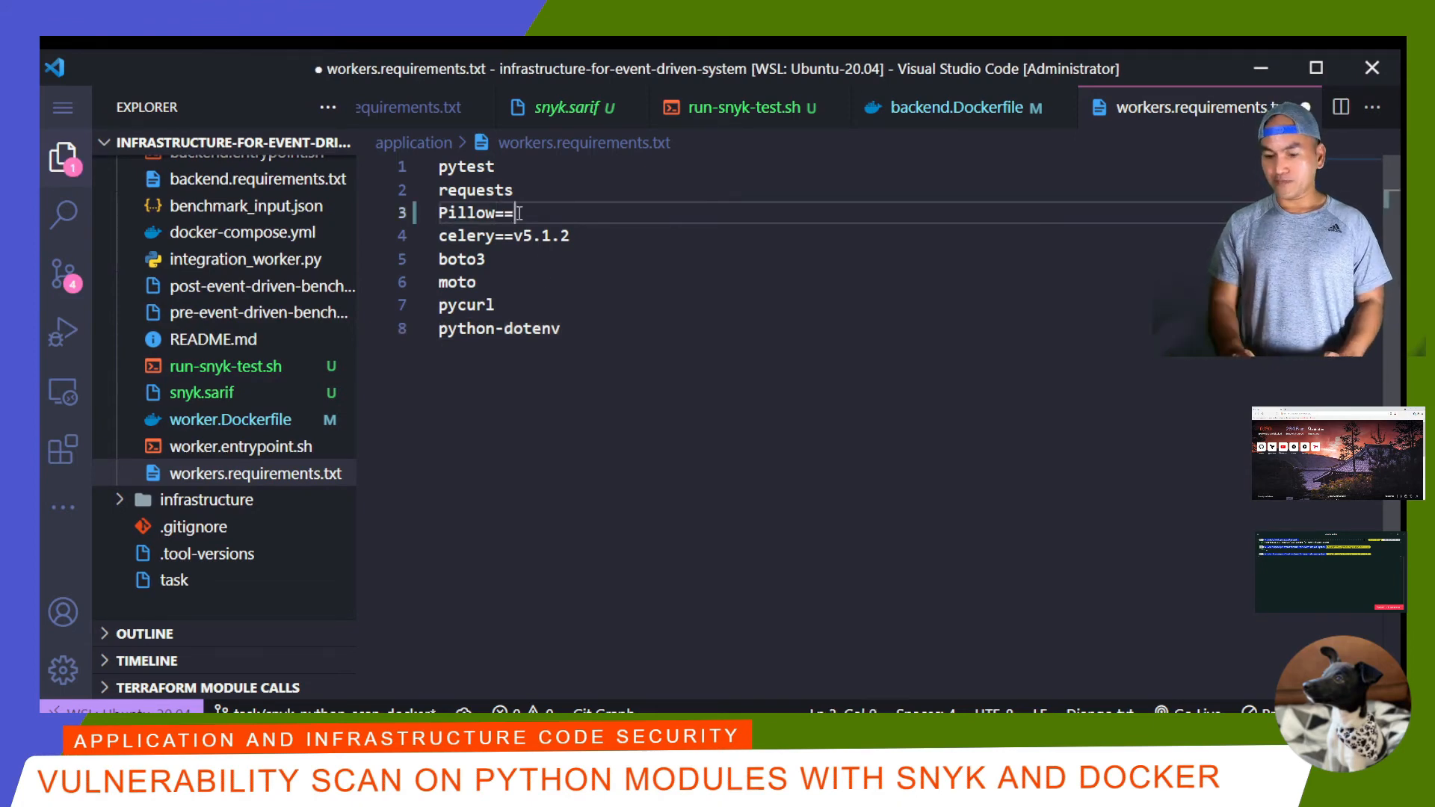
text(6.2.2)
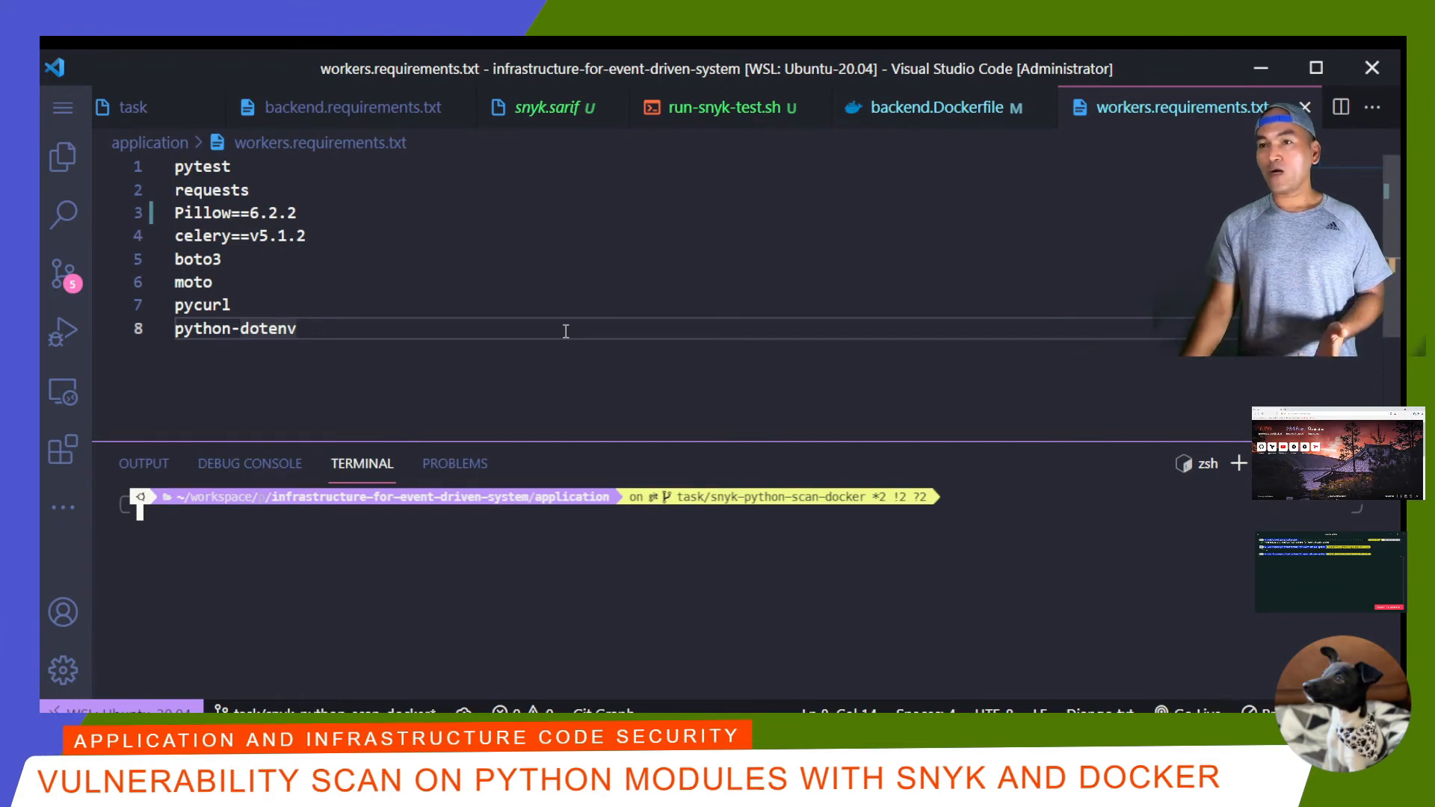
text(docker build -f backend.Dockerfile --target scan-result --output type=local,dest=. --build-arg SNYK_TOKEN=$SNYK_TOKEN .)
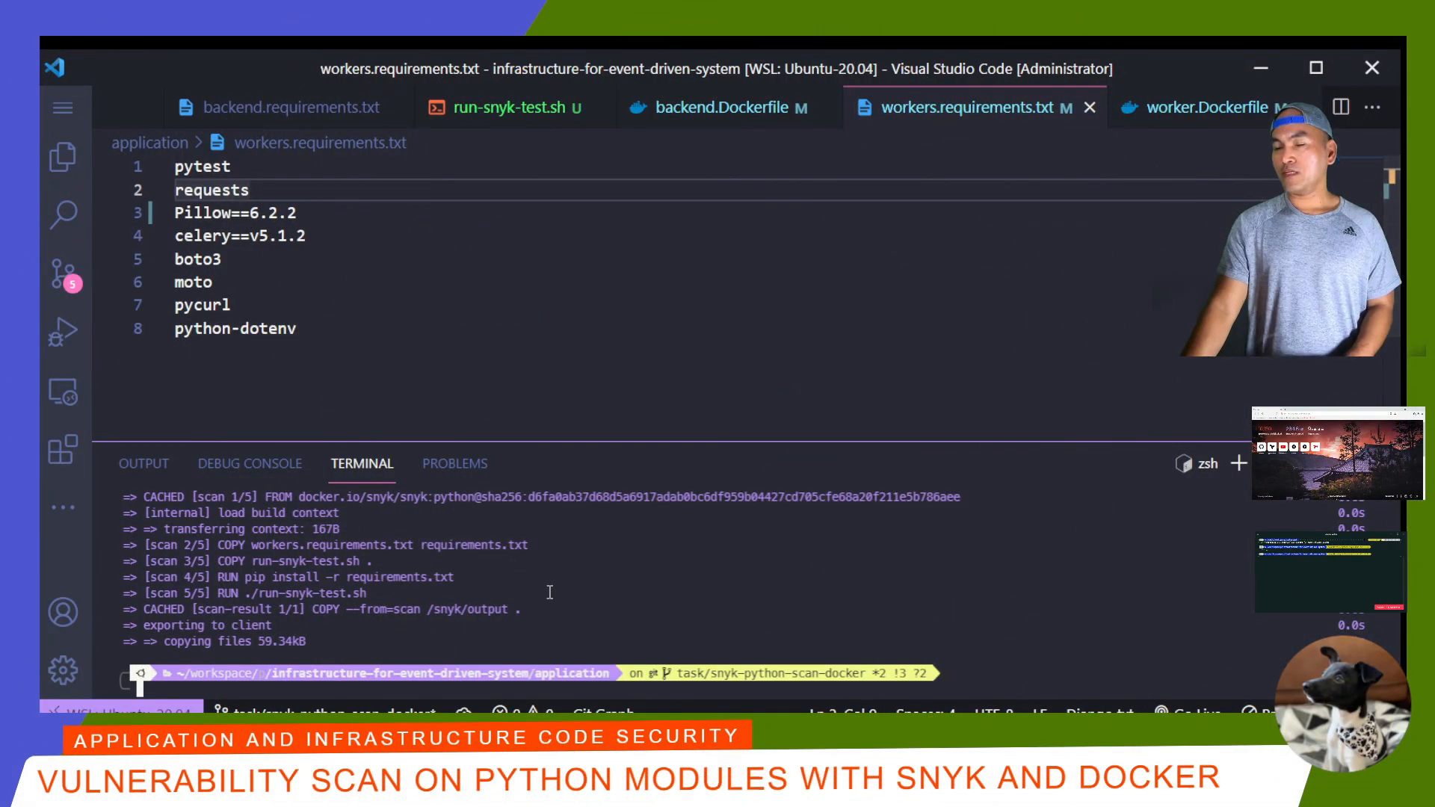
mouse_move(63, 156)
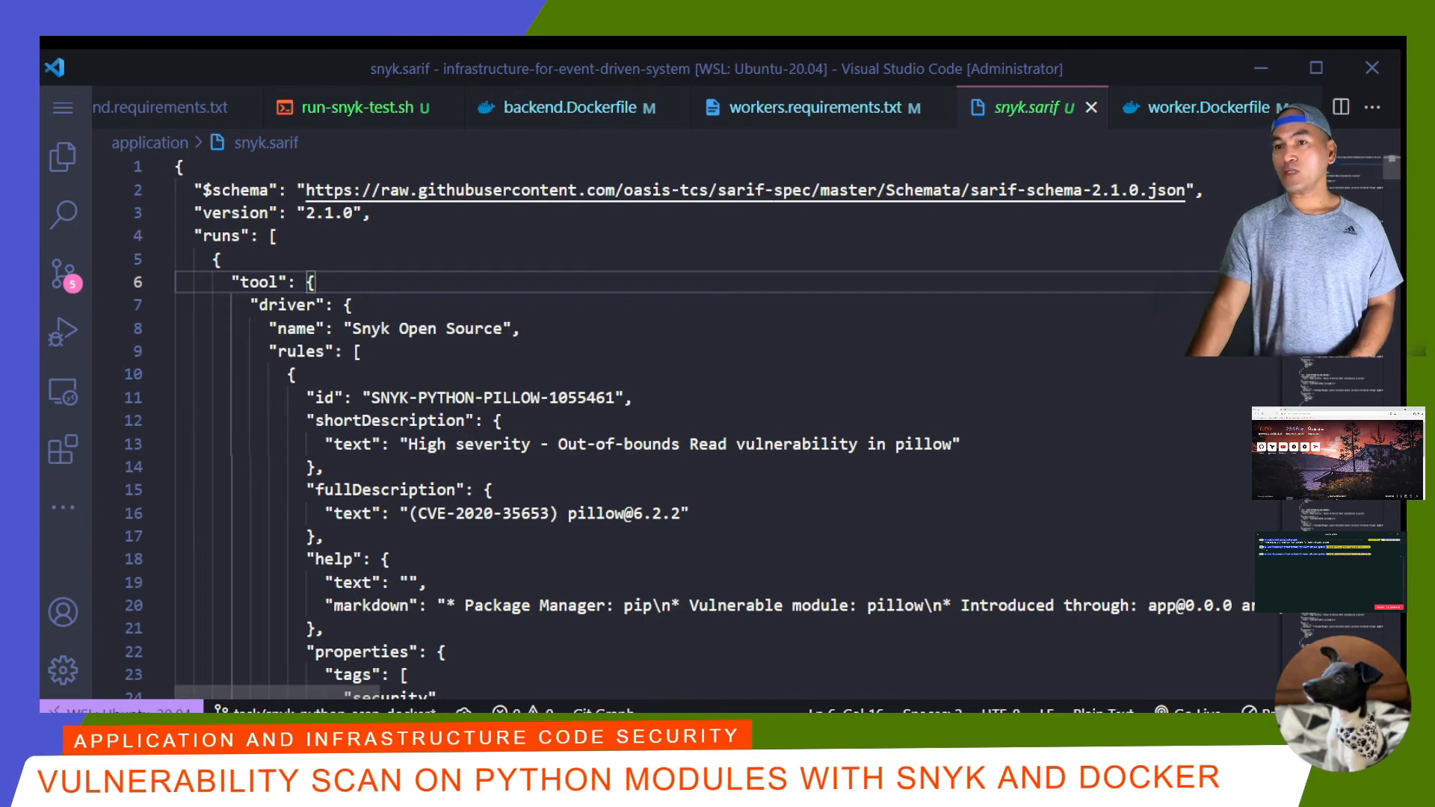
- Unpin Pillow in workers.requirements.txt, rebuild the worker, and view the regenerated snyk.sarif with no findings
click(833, 564)
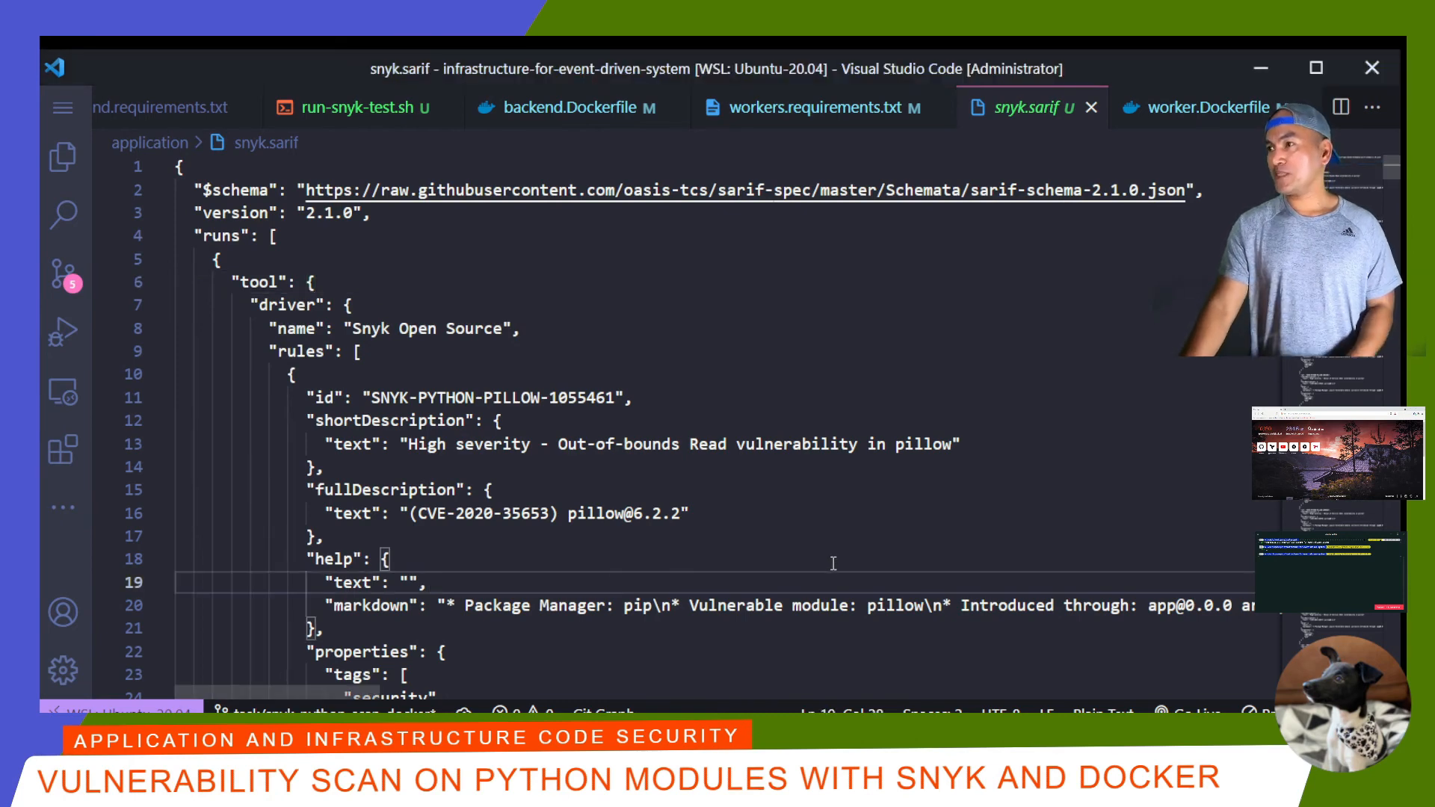
click(819, 108)
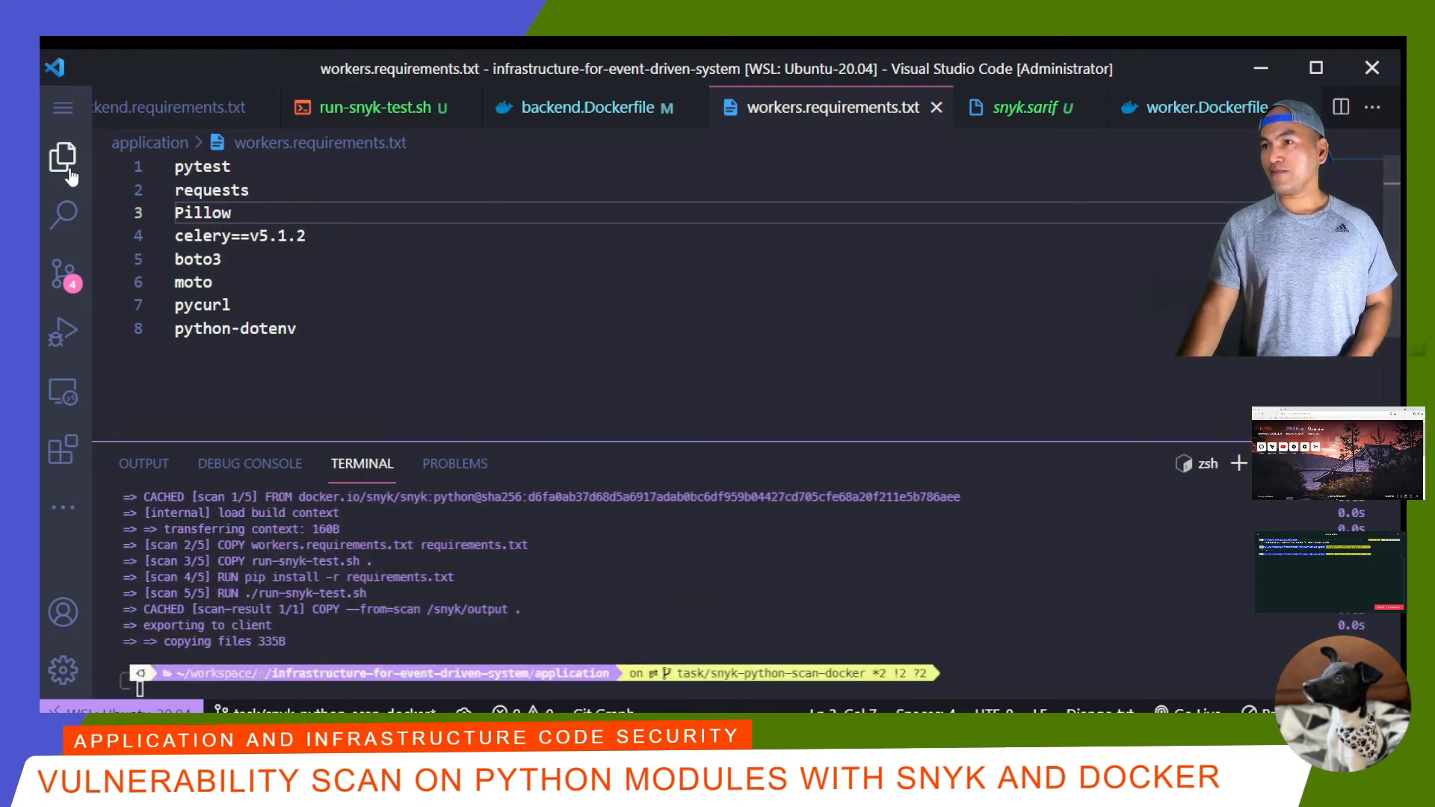
click(1027, 107)
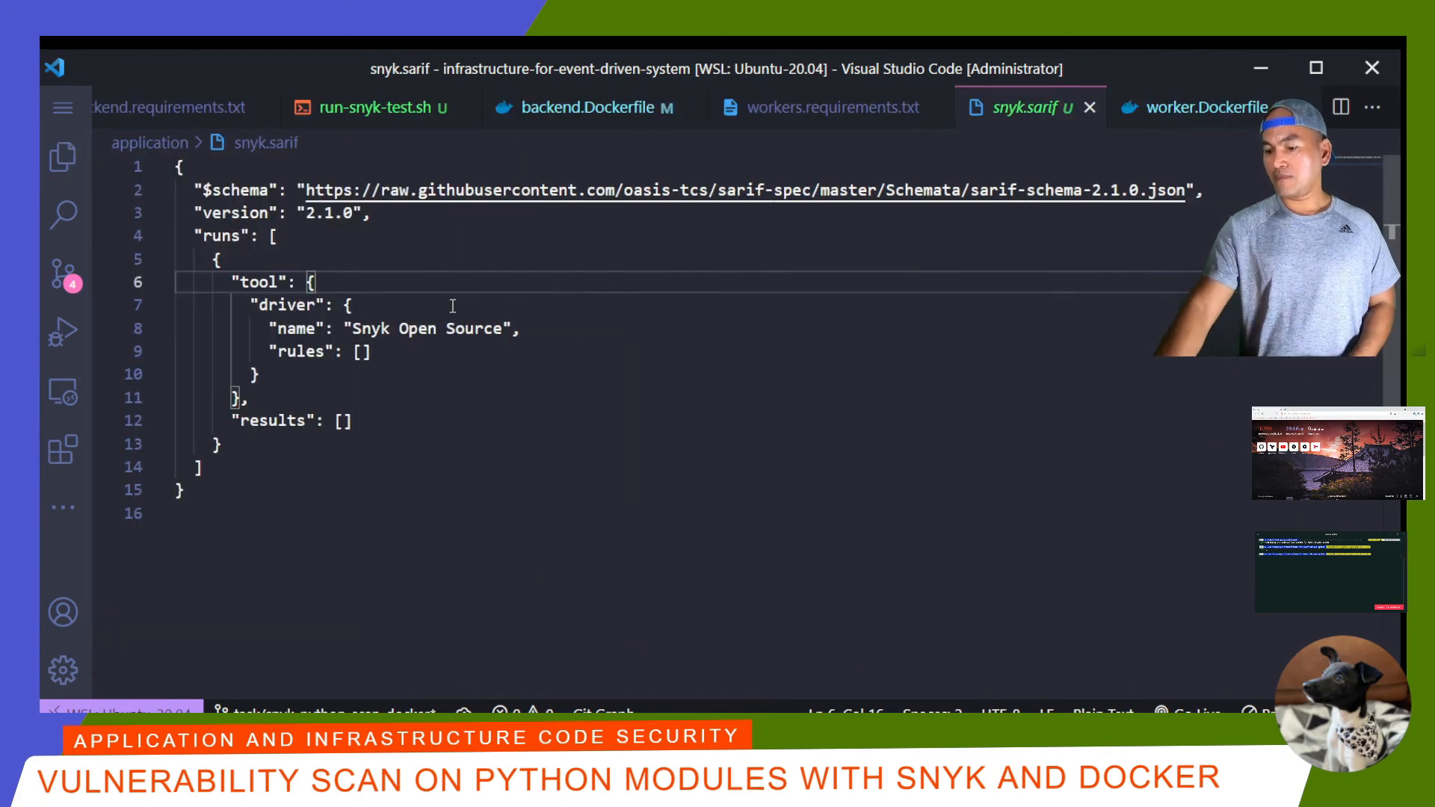